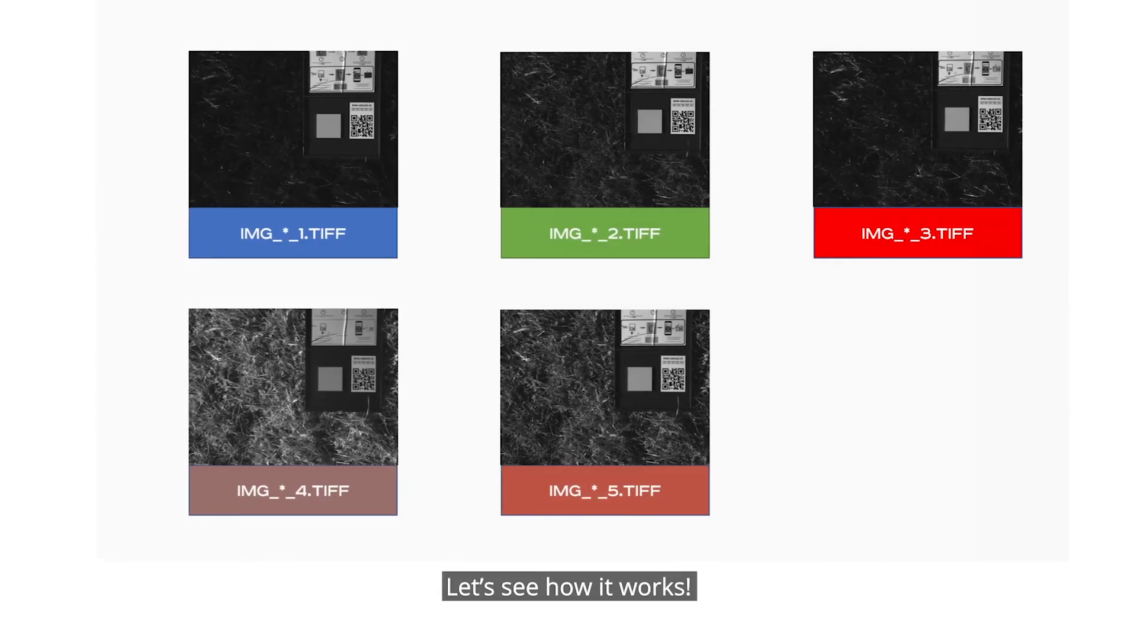
Step: Hover the SUPPORT menu on the UgCS home page to list its support links
click(656, 119)
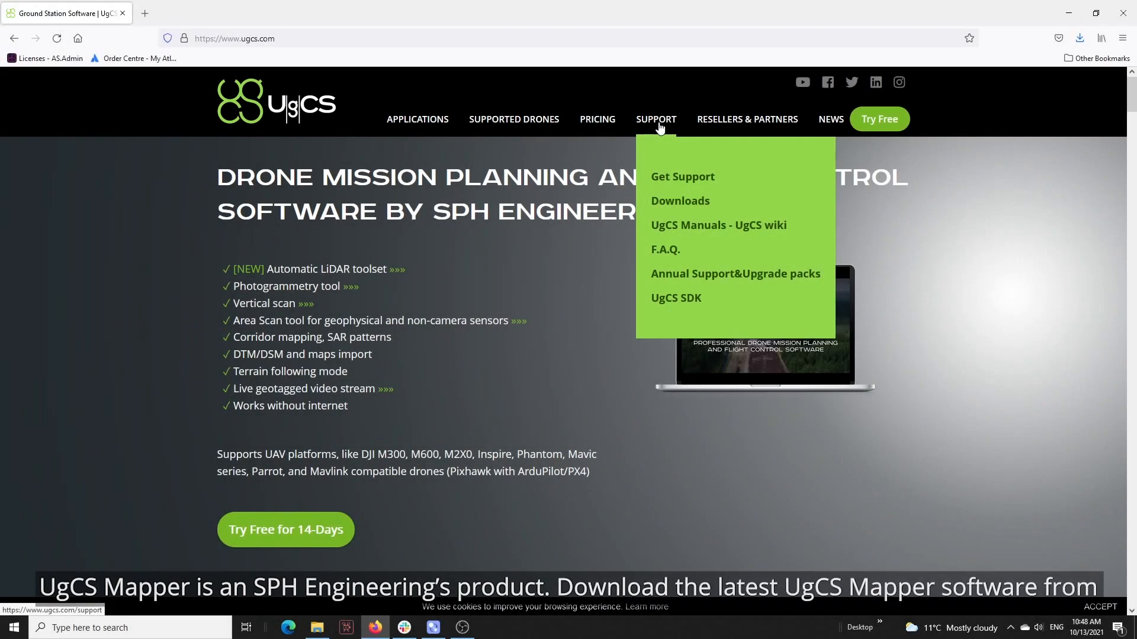
Step: Navigate from UgCS Downloads to the UgCS Mapper and Mapper Tools download pages
click(680, 201)
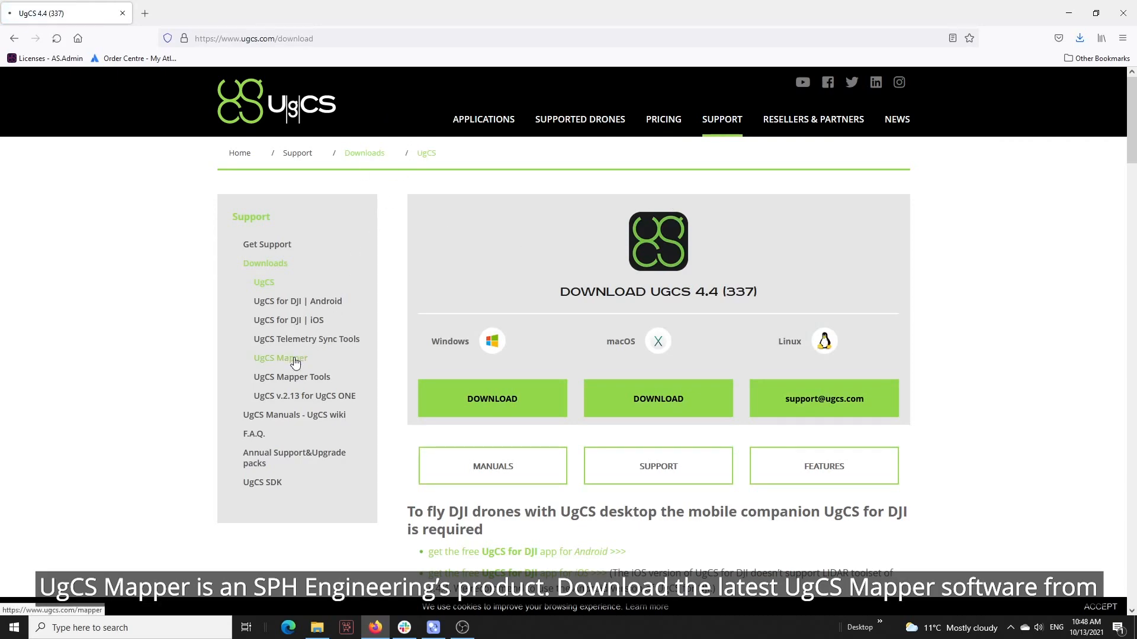
click(281, 357)
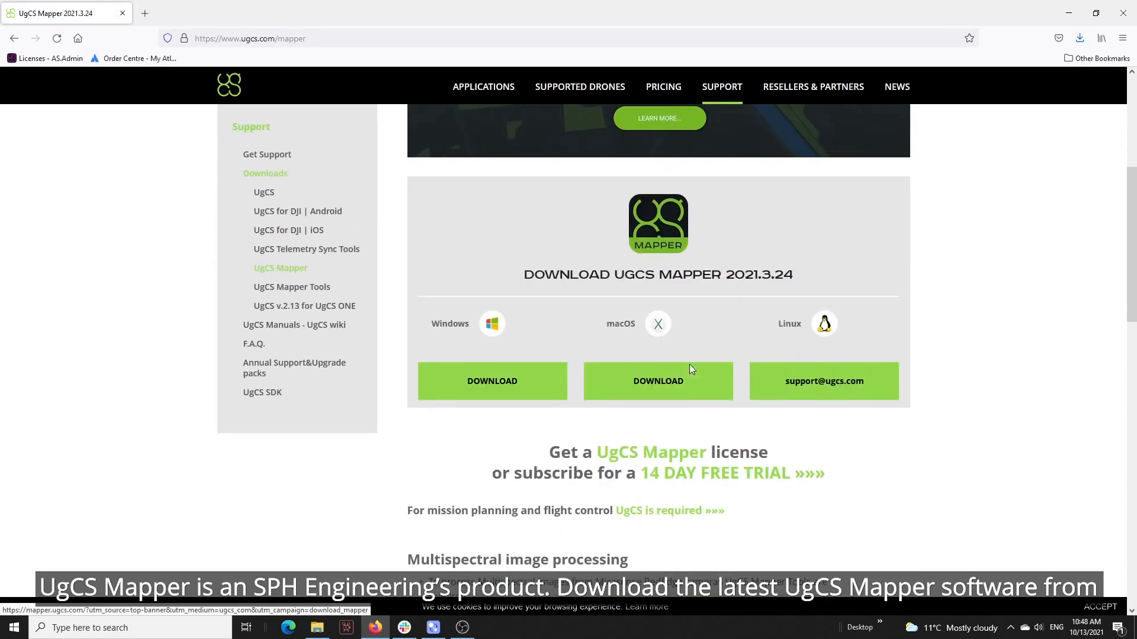
scroll(down, 3)
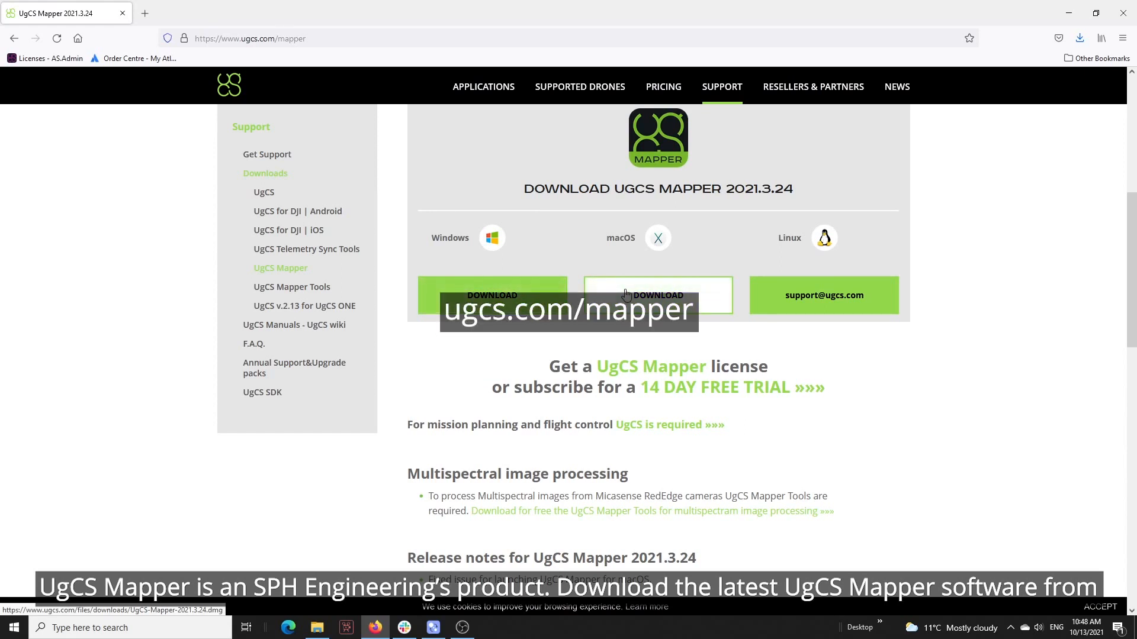
mouse_move(484, 406)
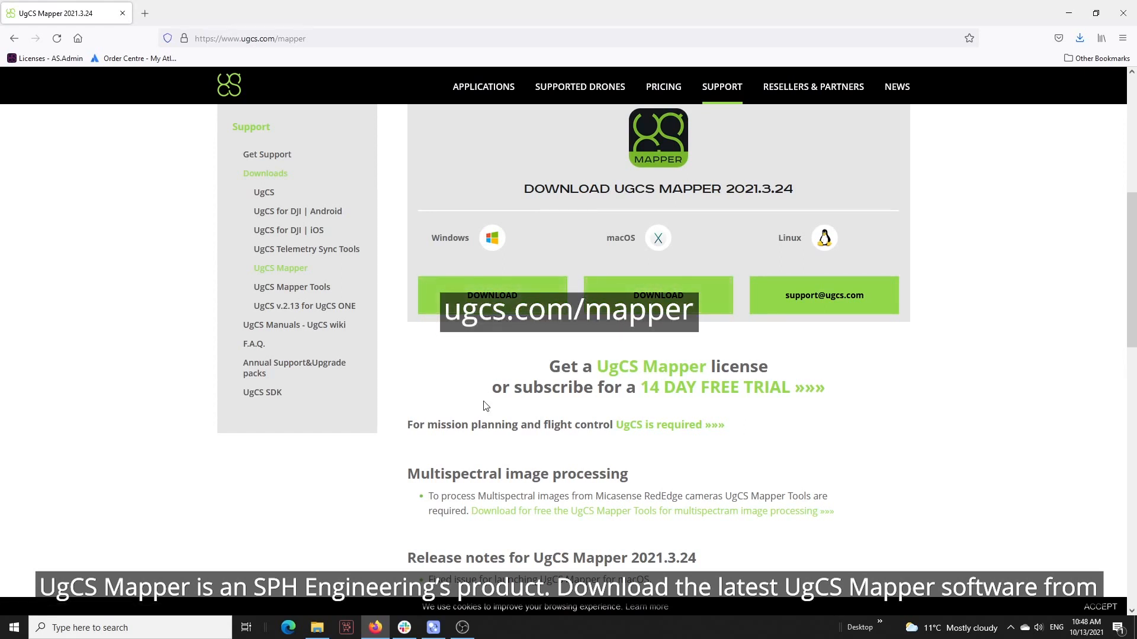
mouse_move(398, 364)
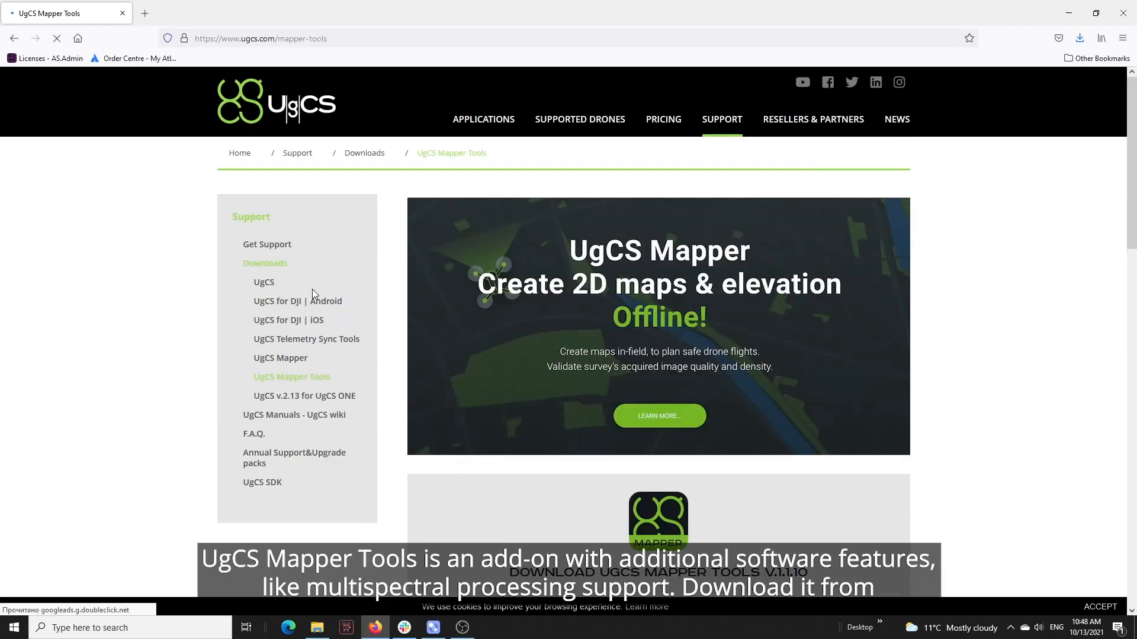
scroll(down, 3)
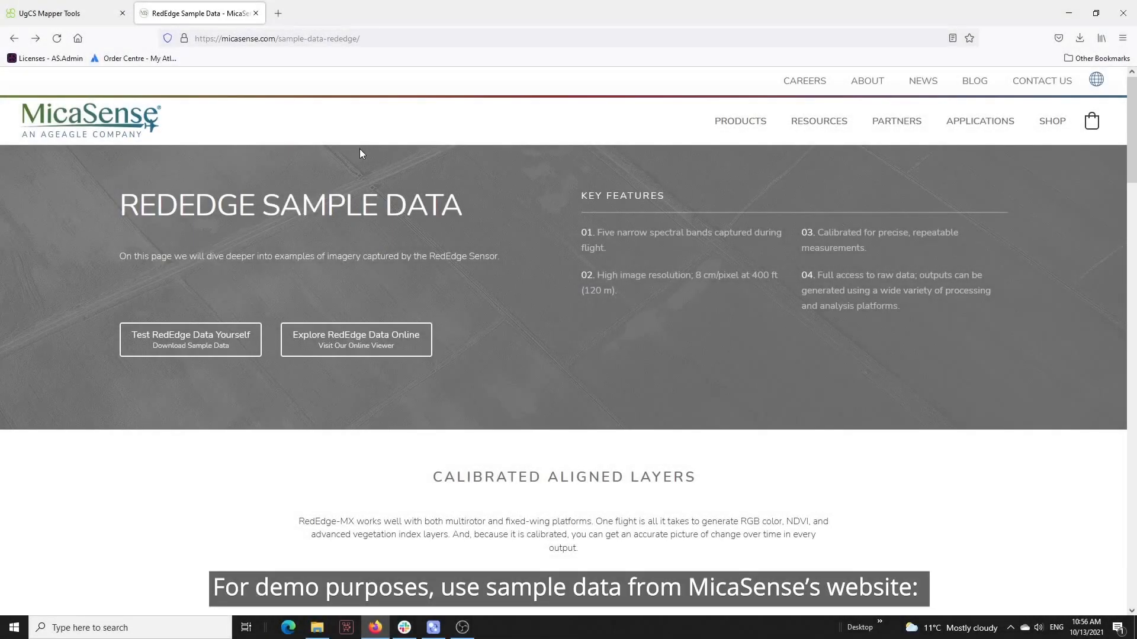
Step: Scroll through the MicaSense RedEdge sample data page
scroll(down, 3)
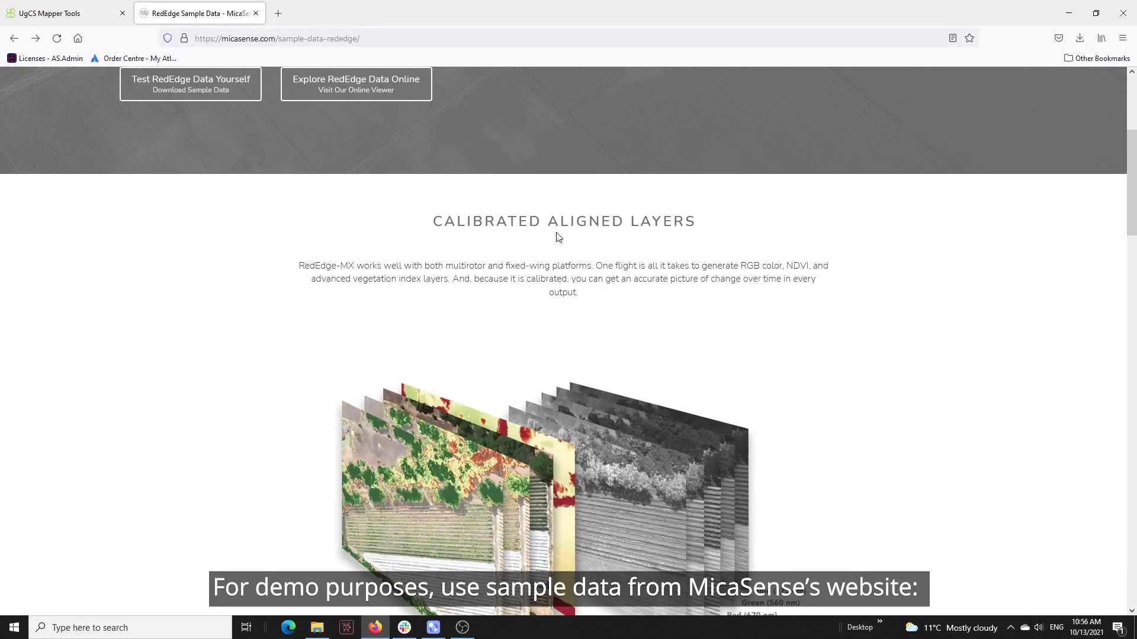
scroll(down, 3)
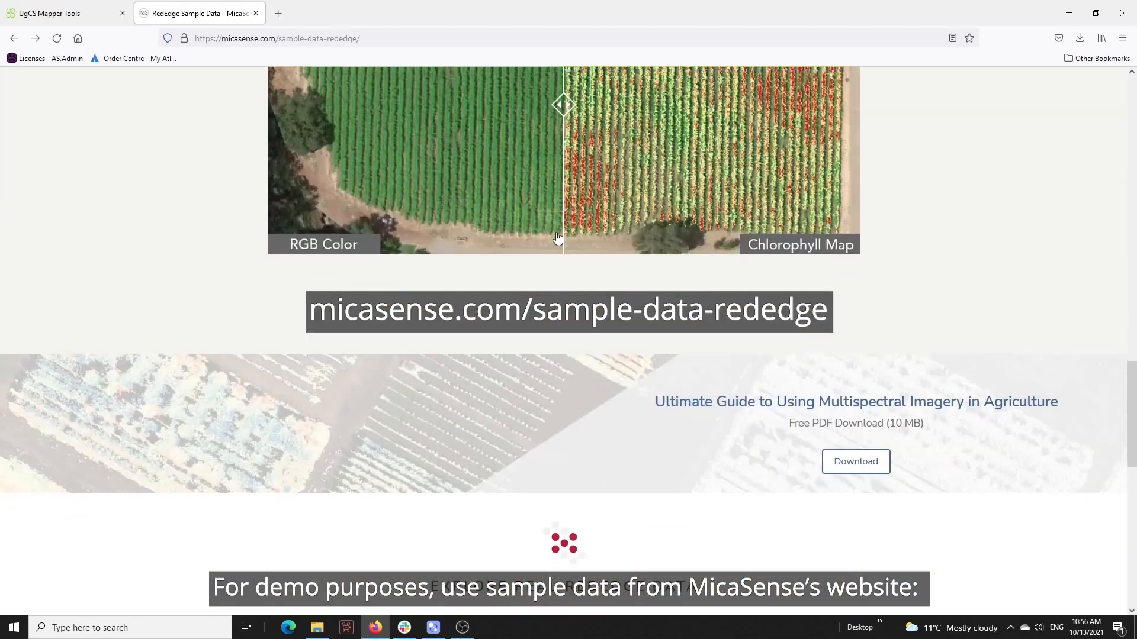
scroll(down, 3)
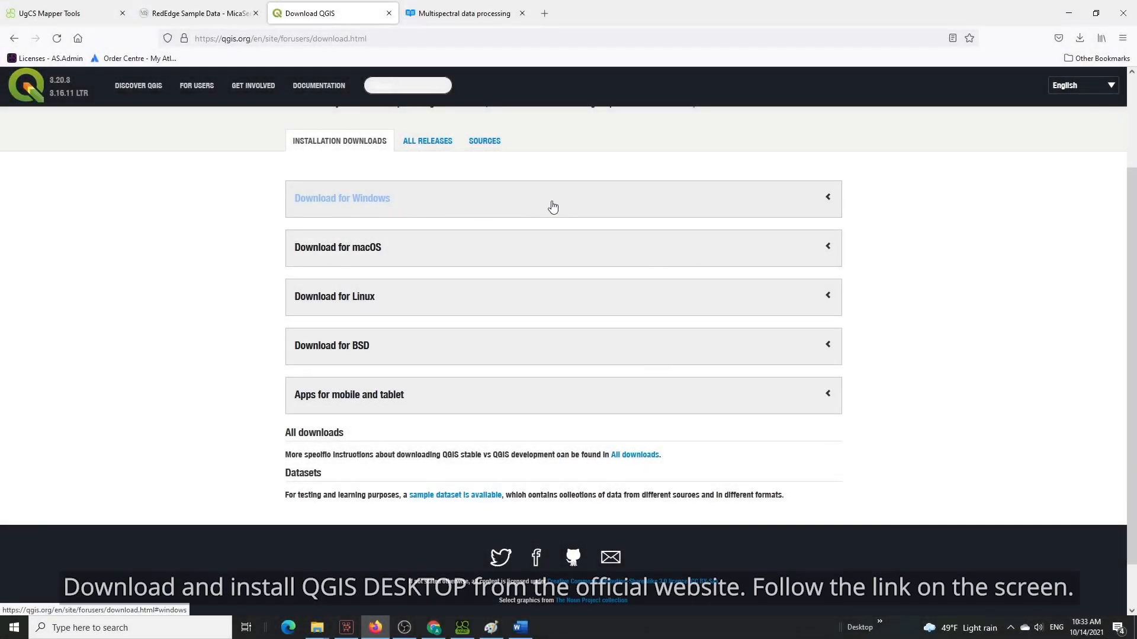
Step: Review the QGIS installers listed for Windows and then for macOS
click(342, 198)
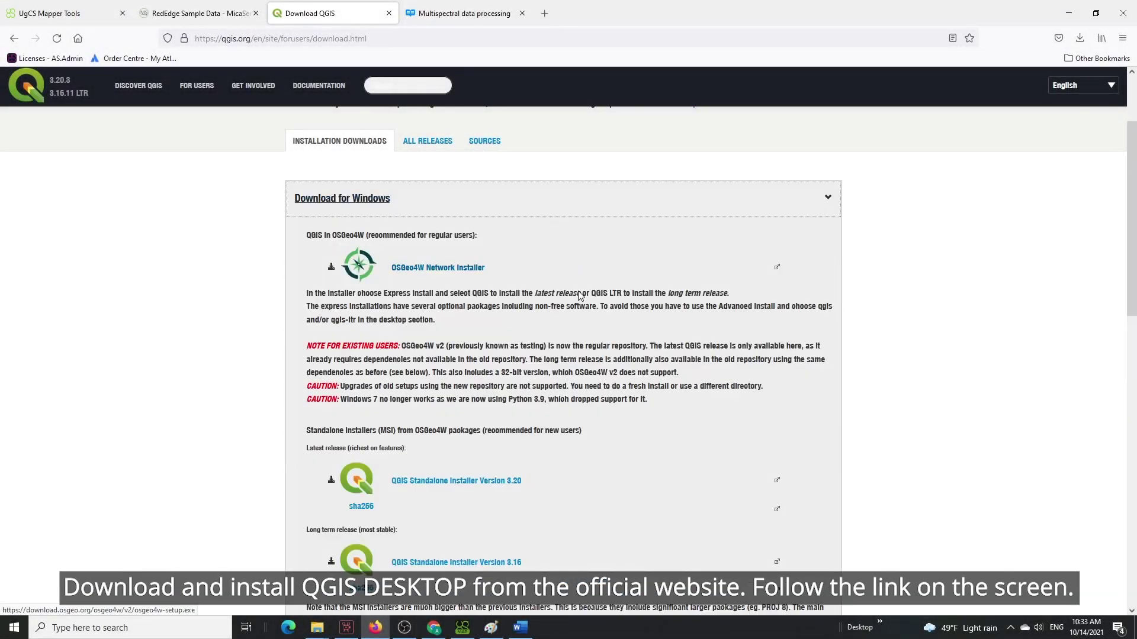
scroll(down, 3)
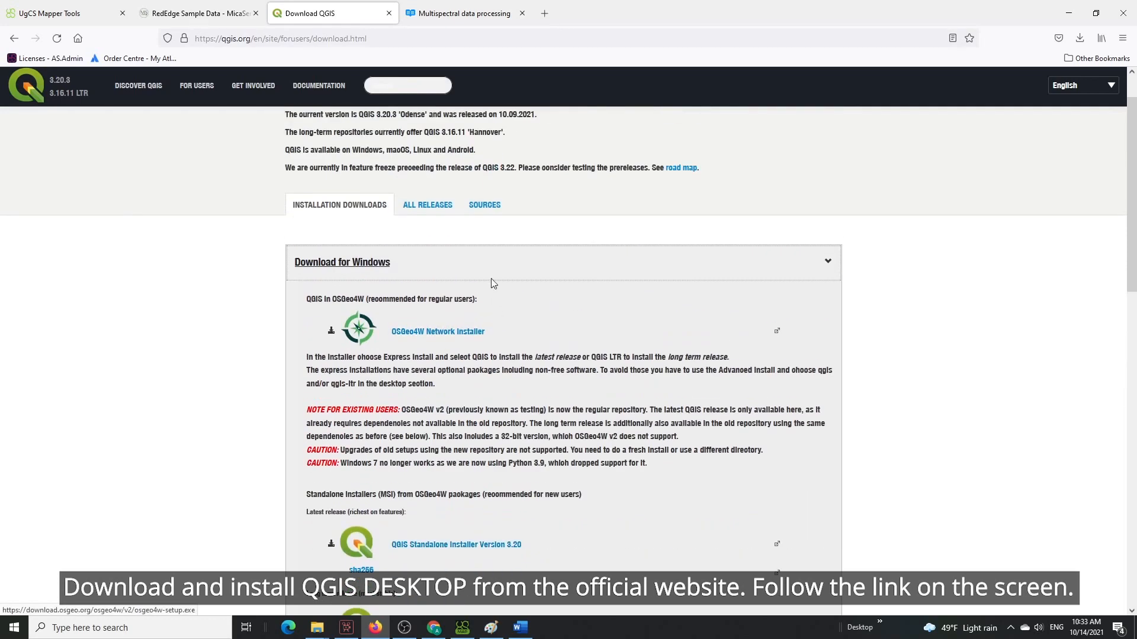
click(342, 263)
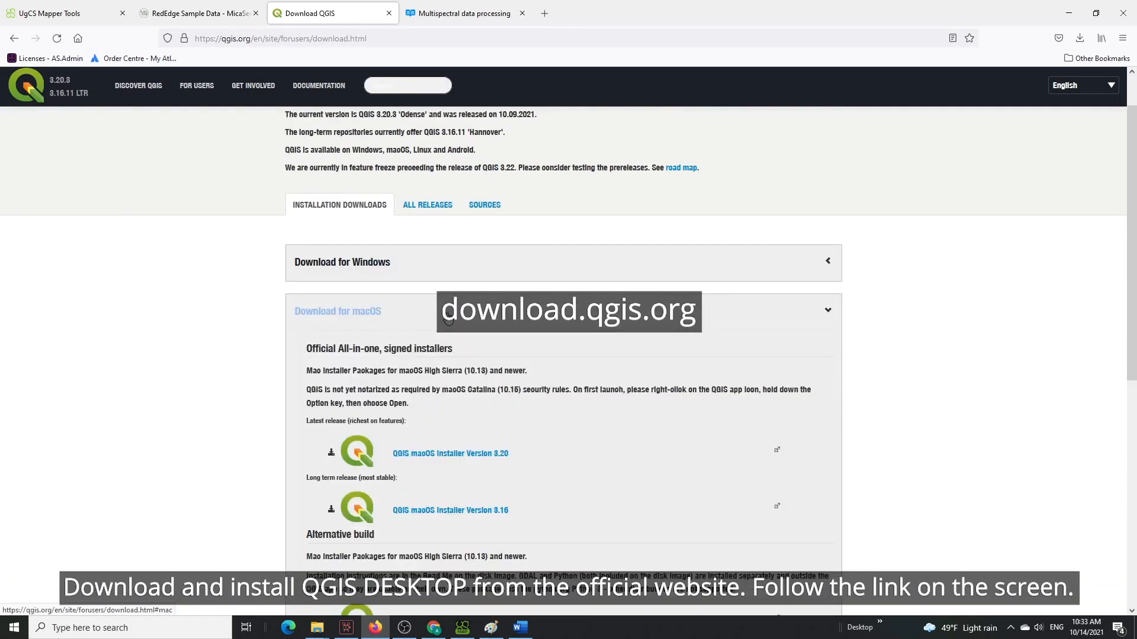
click(338, 311)
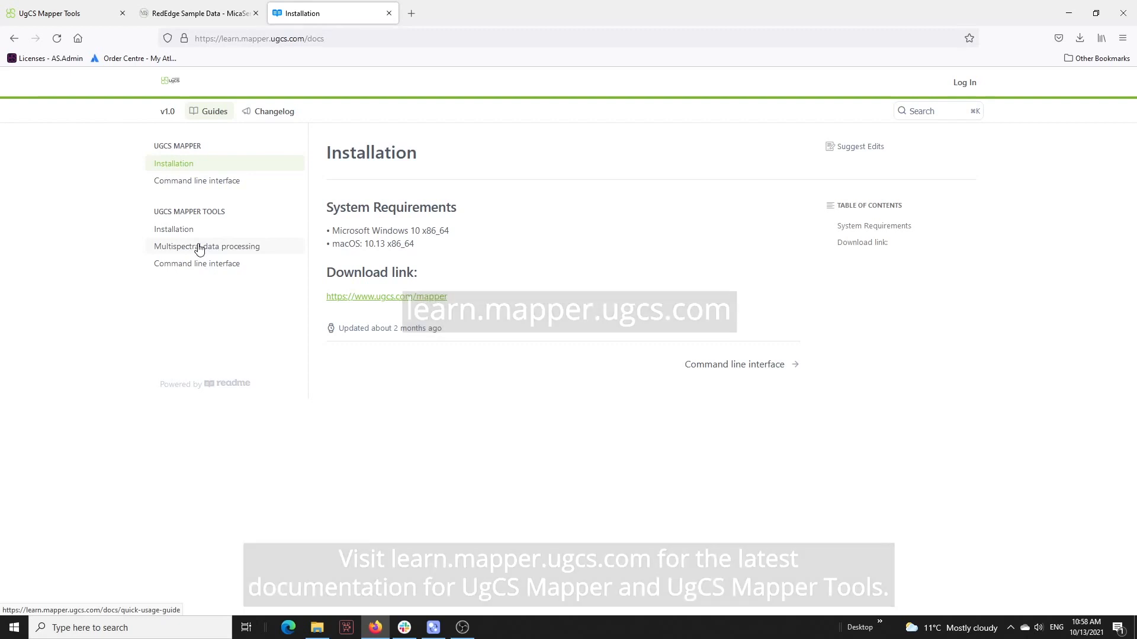
Step: Go to the Multispectral data processing guide in the UgCS Mapper documentation
click(201, 247)
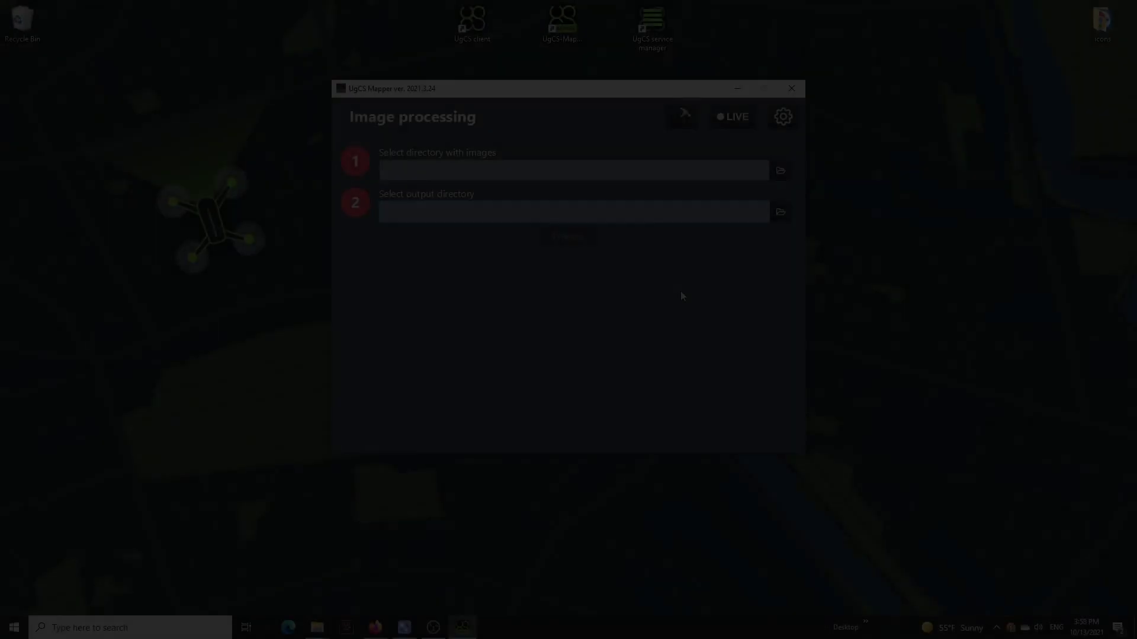
Step: In Mapper Tools settings, map Red/NIR/Red edge to channels 0–2 and disable gamma correction
click(783, 116)
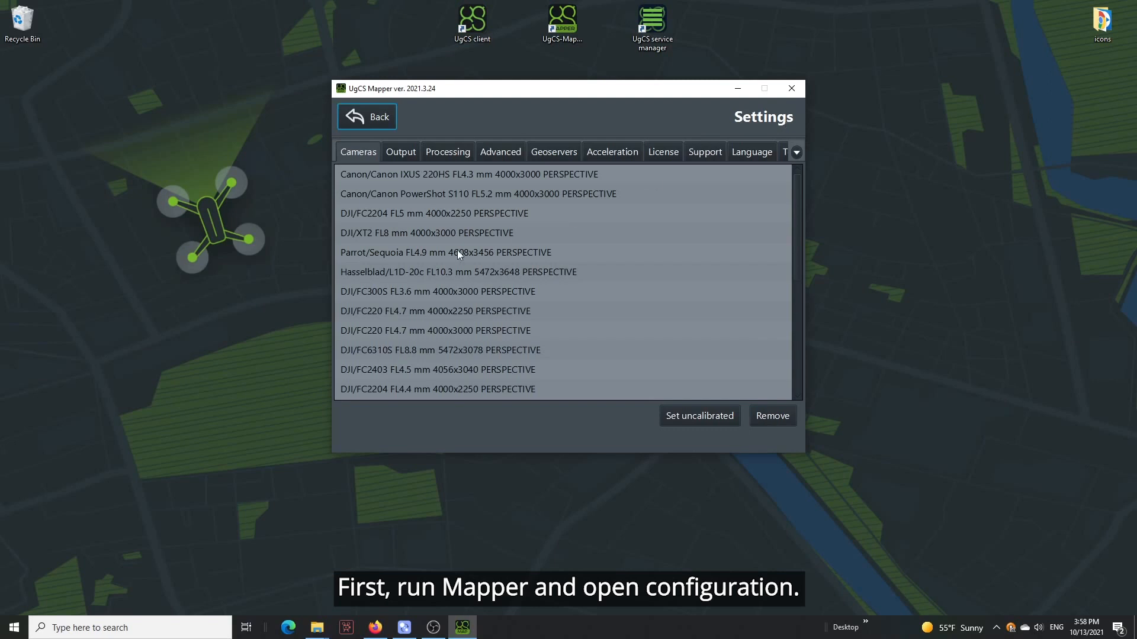
click(797, 151)
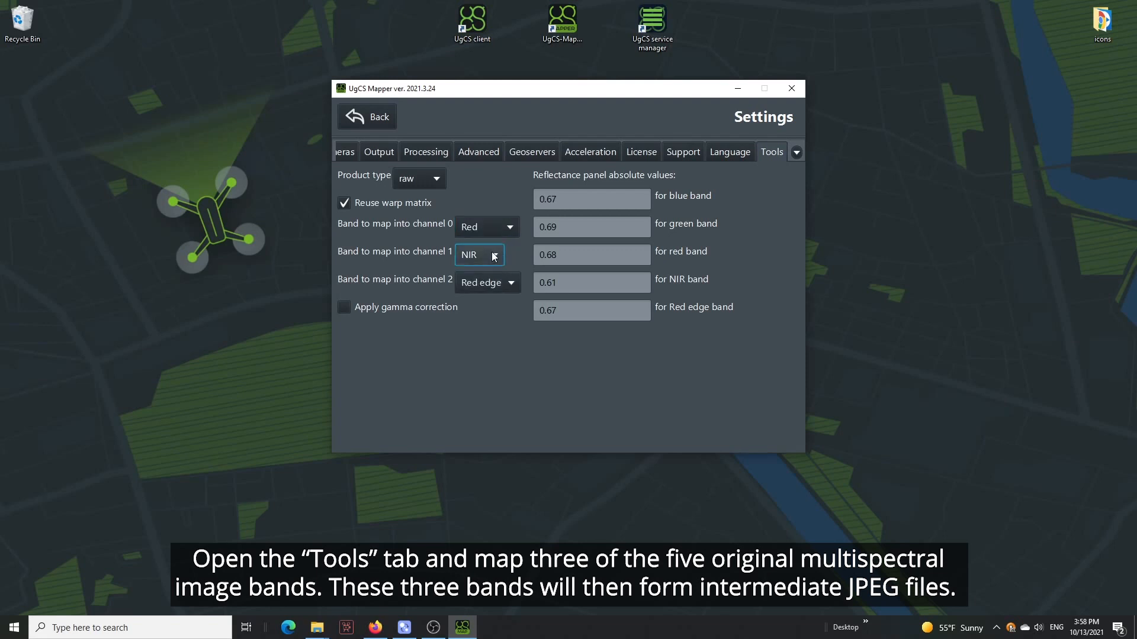
click(509, 282)
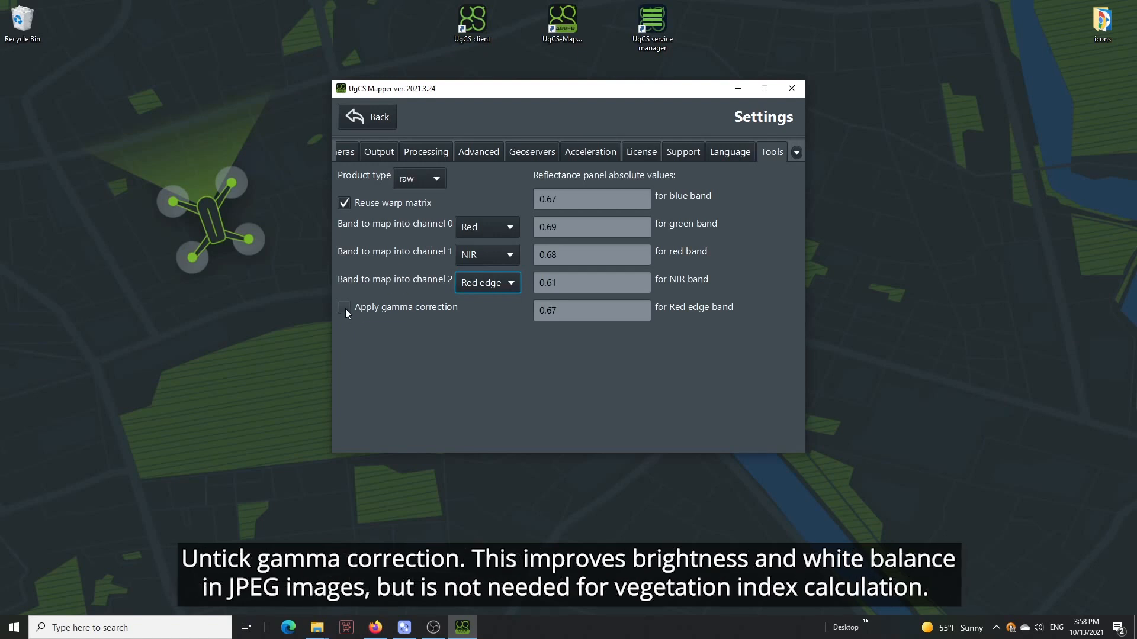
click(343, 308)
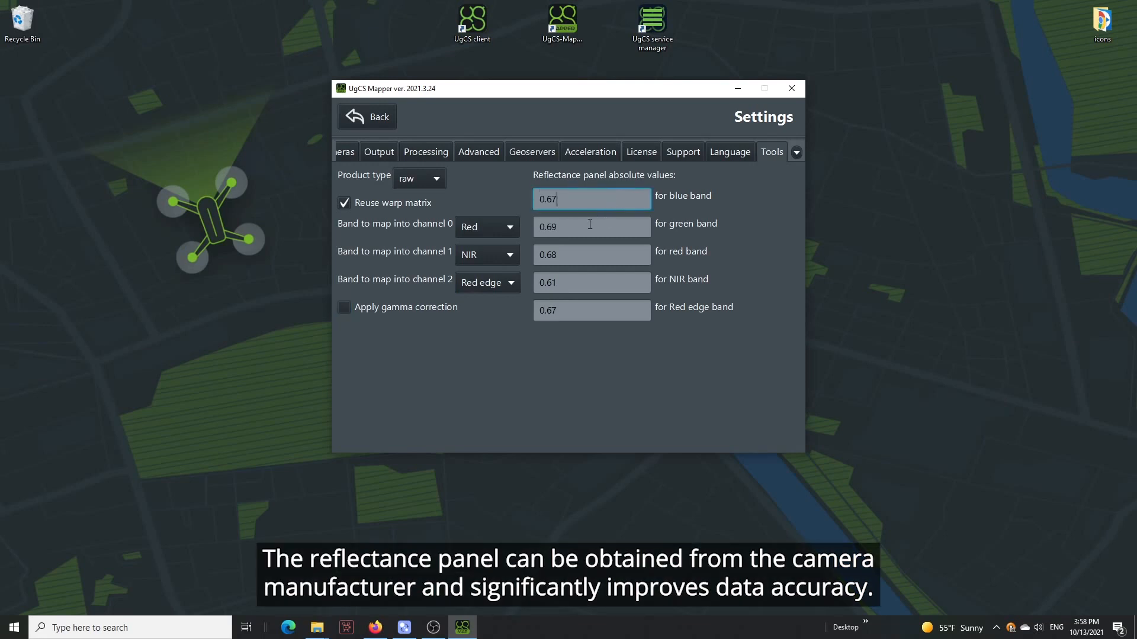
Step: Check the green and red band reflectance panel values and return to image processing
click(591, 255)
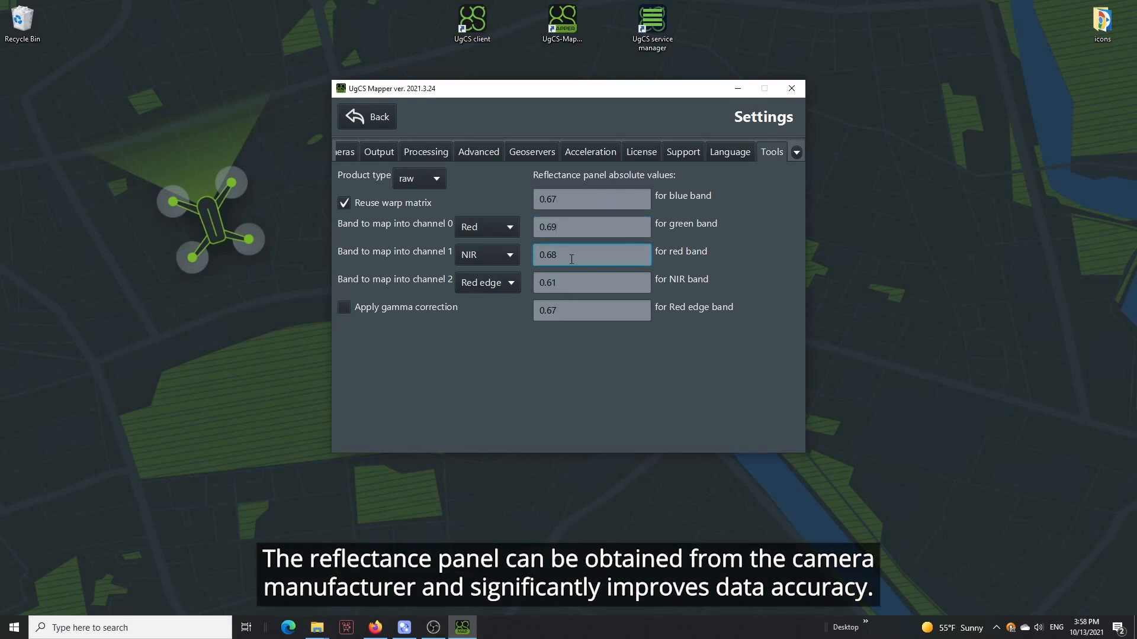
click(591, 310)
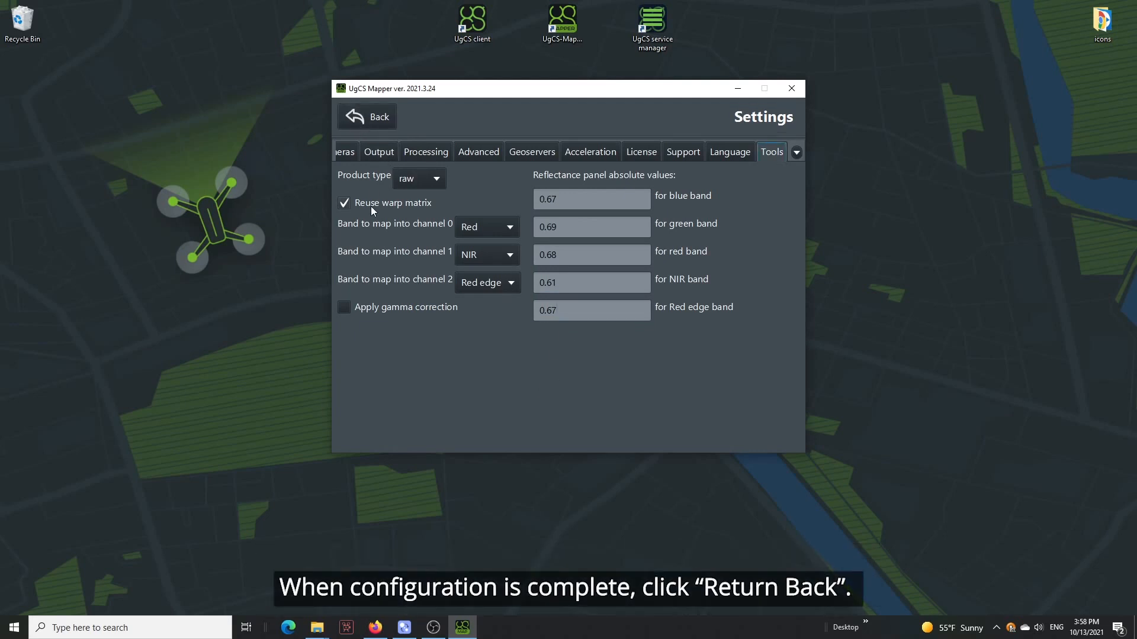
click(366, 116)
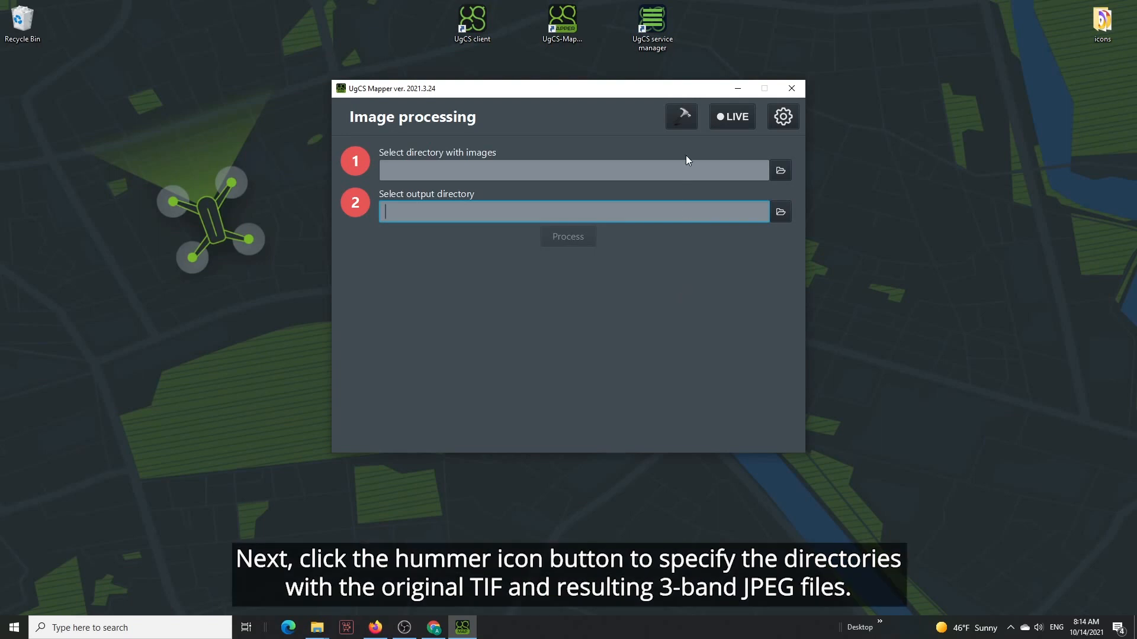
Step: Start the multispectral batch align tool with farm_only as the input folder
click(680, 116)
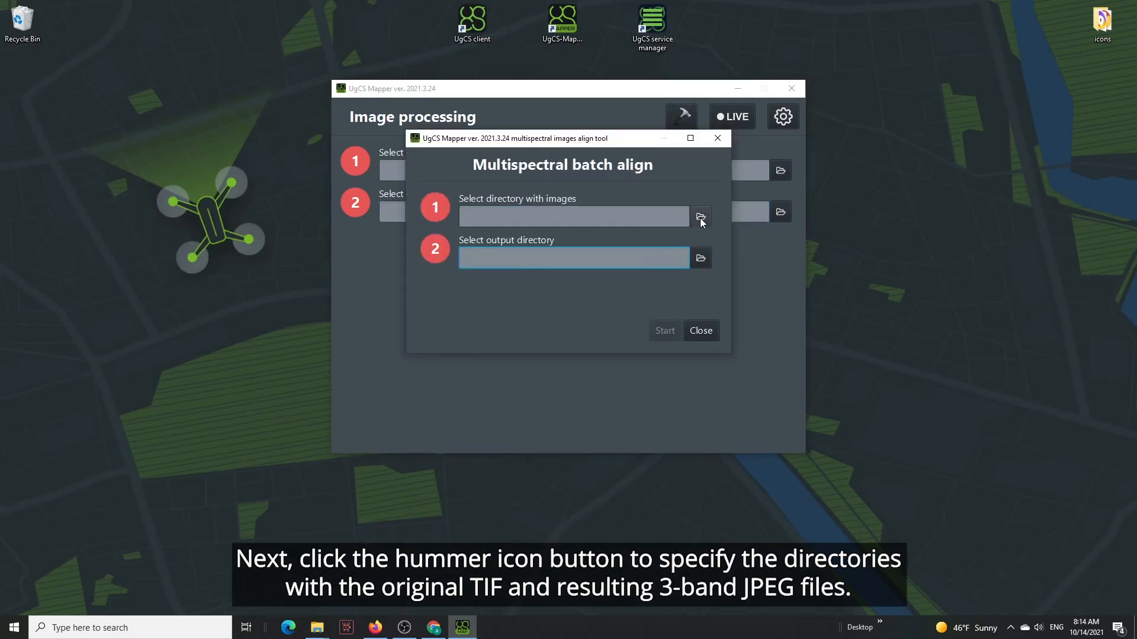
click(701, 217)
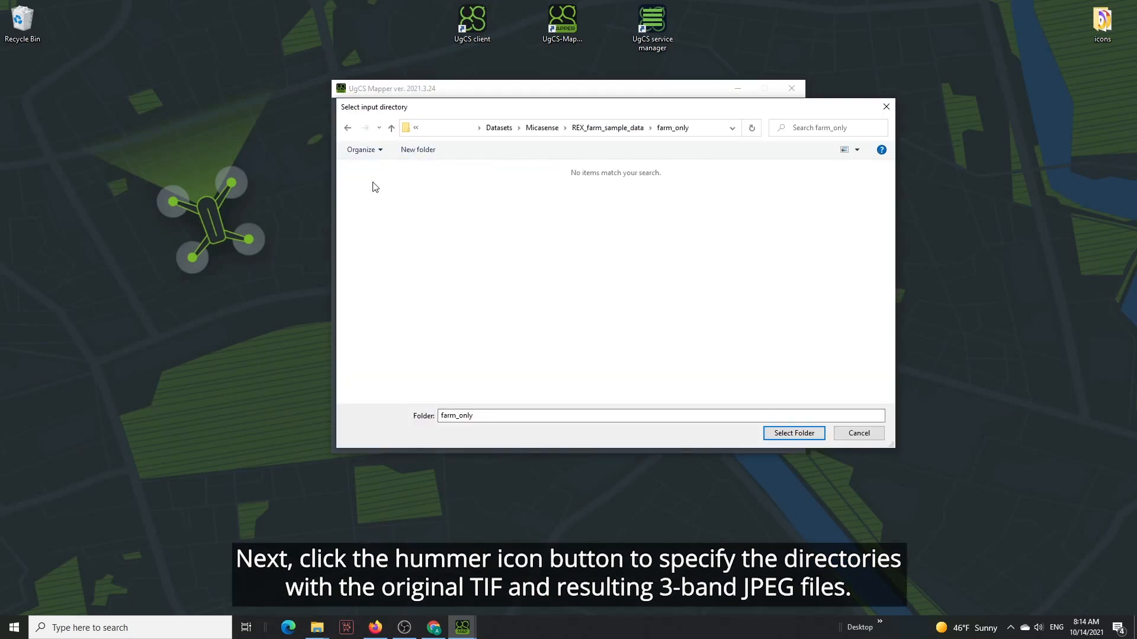
click(794, 433)
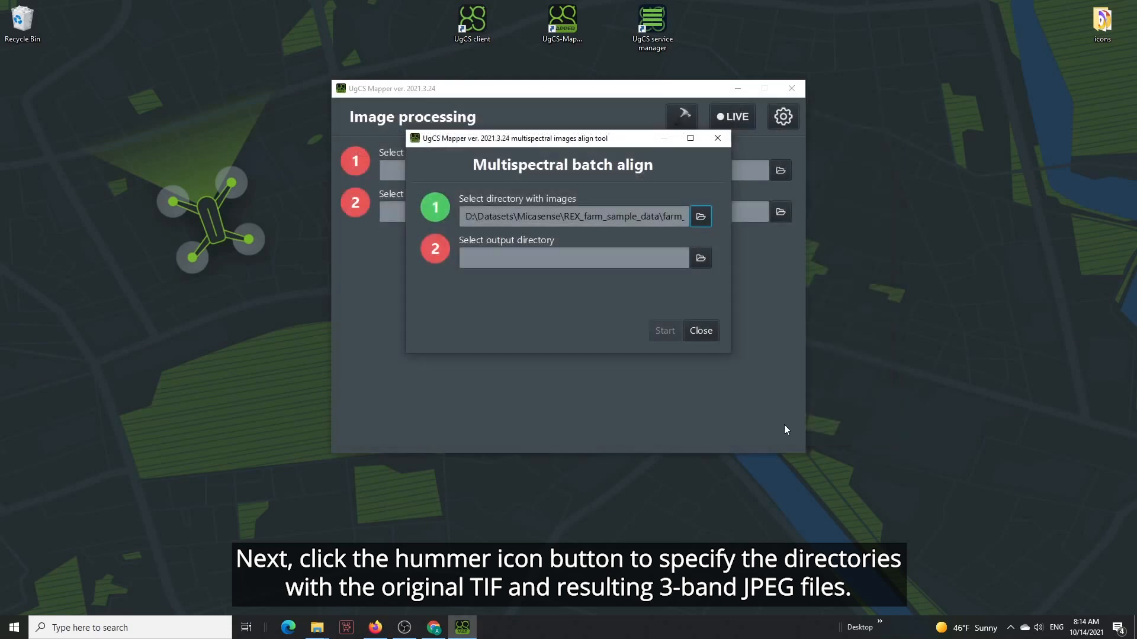
Step: Create a new 'jpeg' folder as output and start aligning the images
click(700, 258)
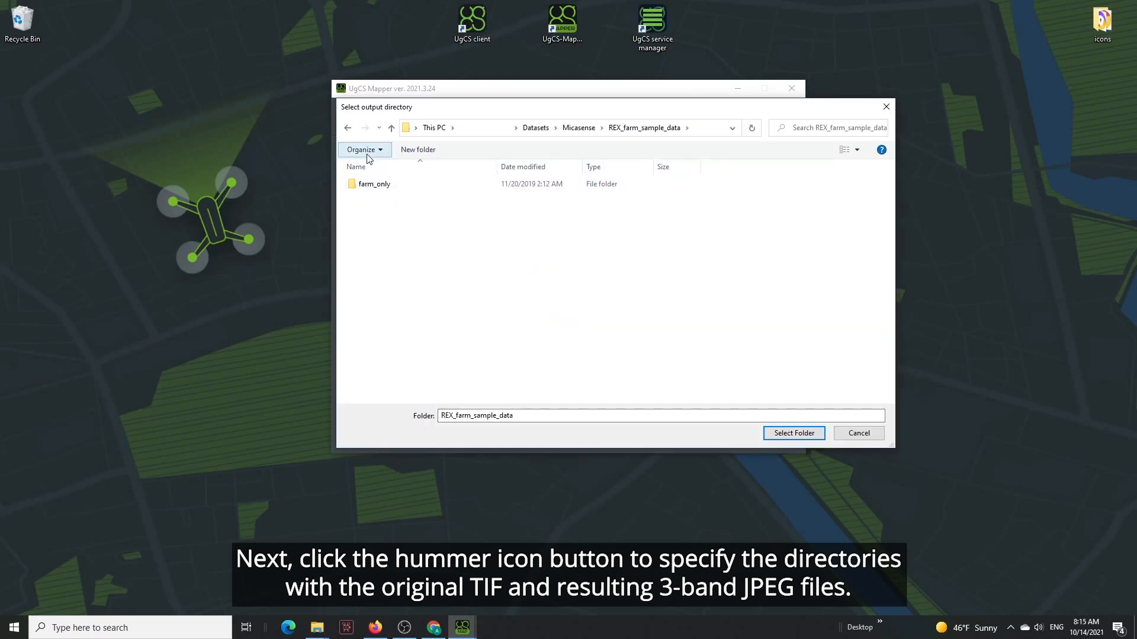
click(418, 149)
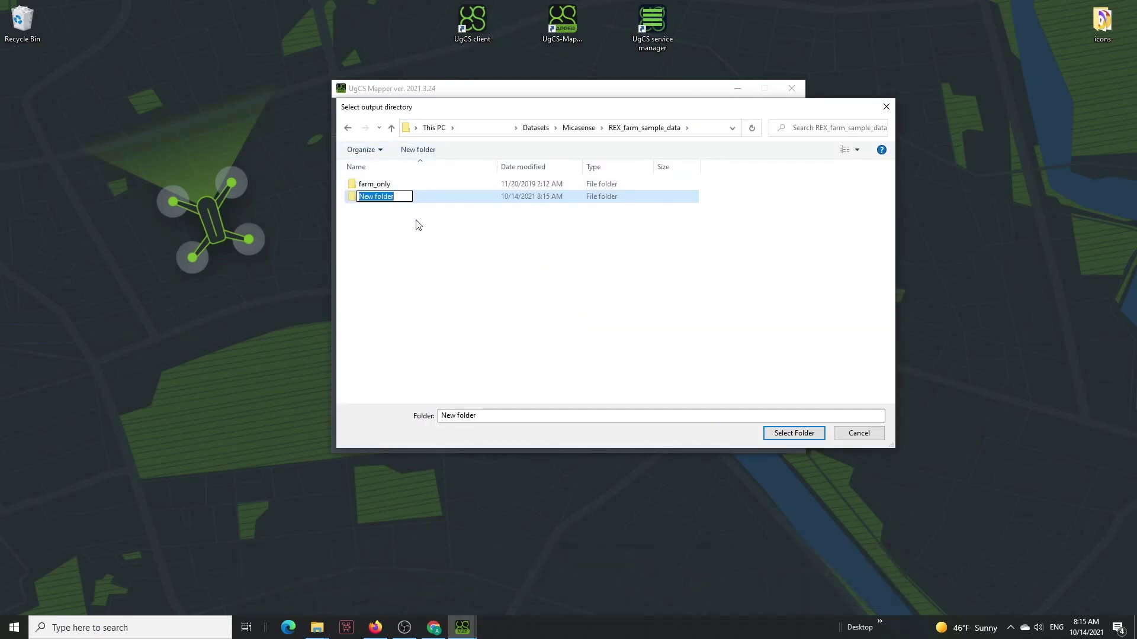
text(jpeg)
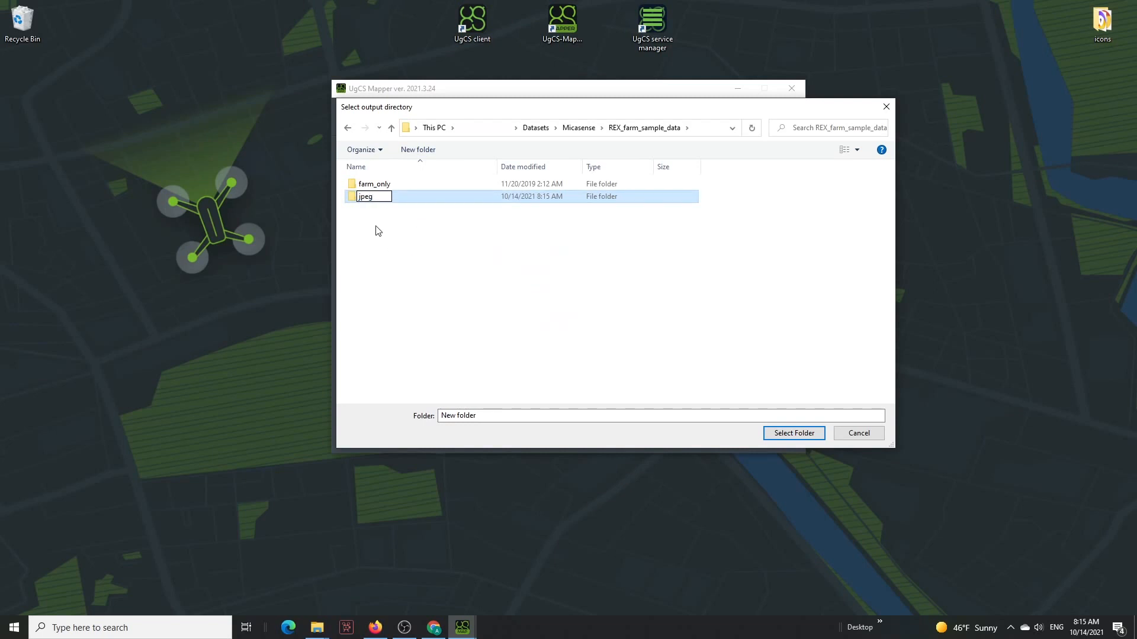
click(794, 433)
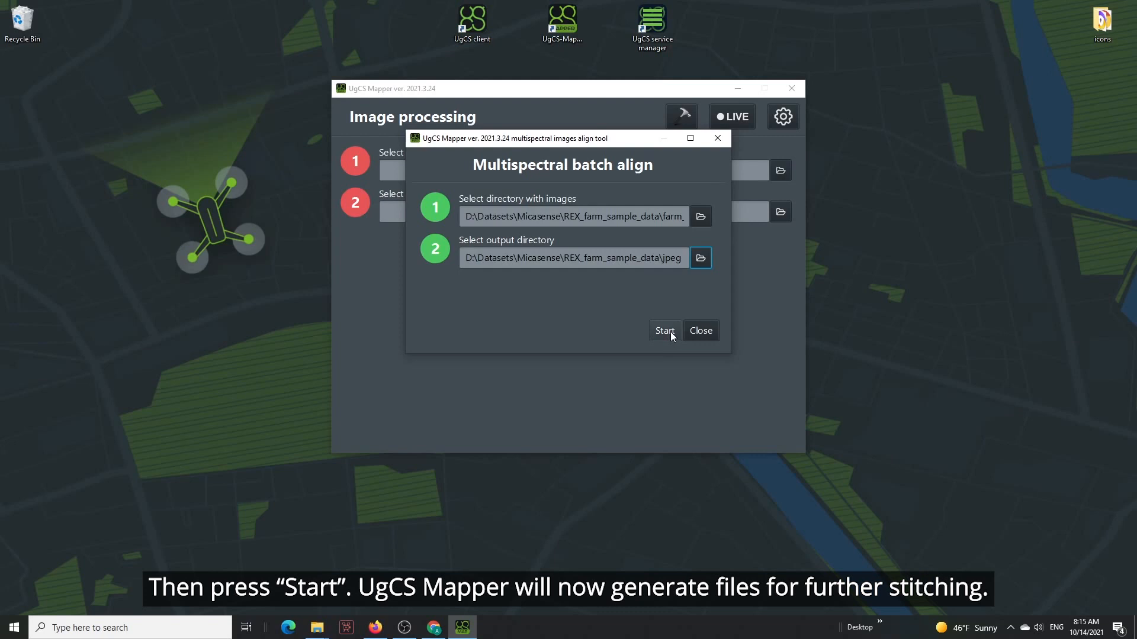
click(665, 331)
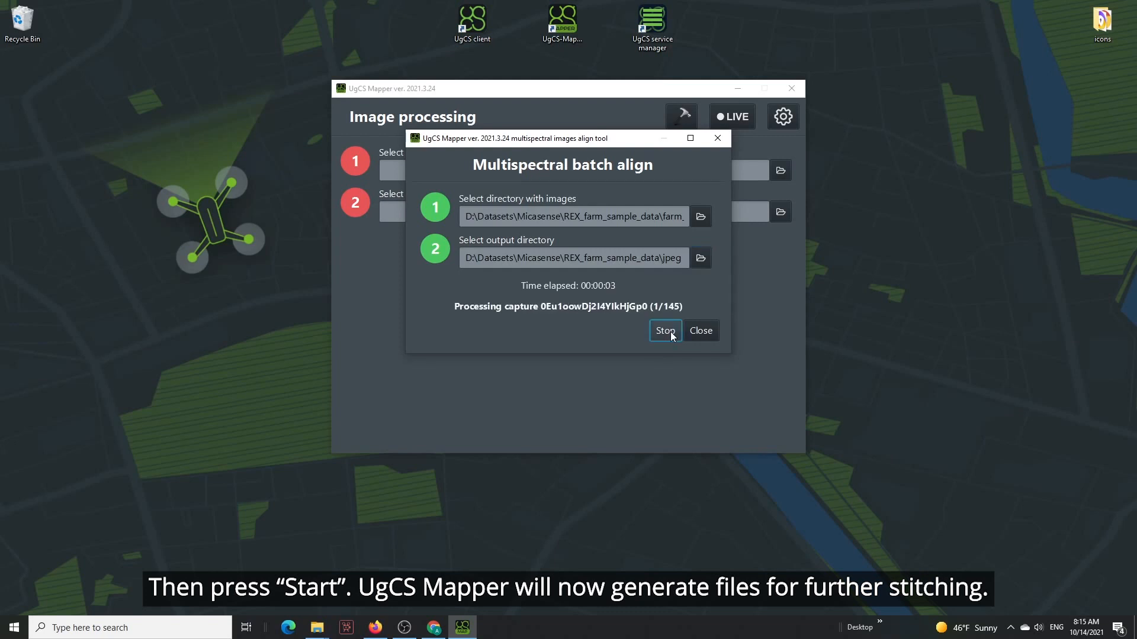
mouse_move(656, 376)
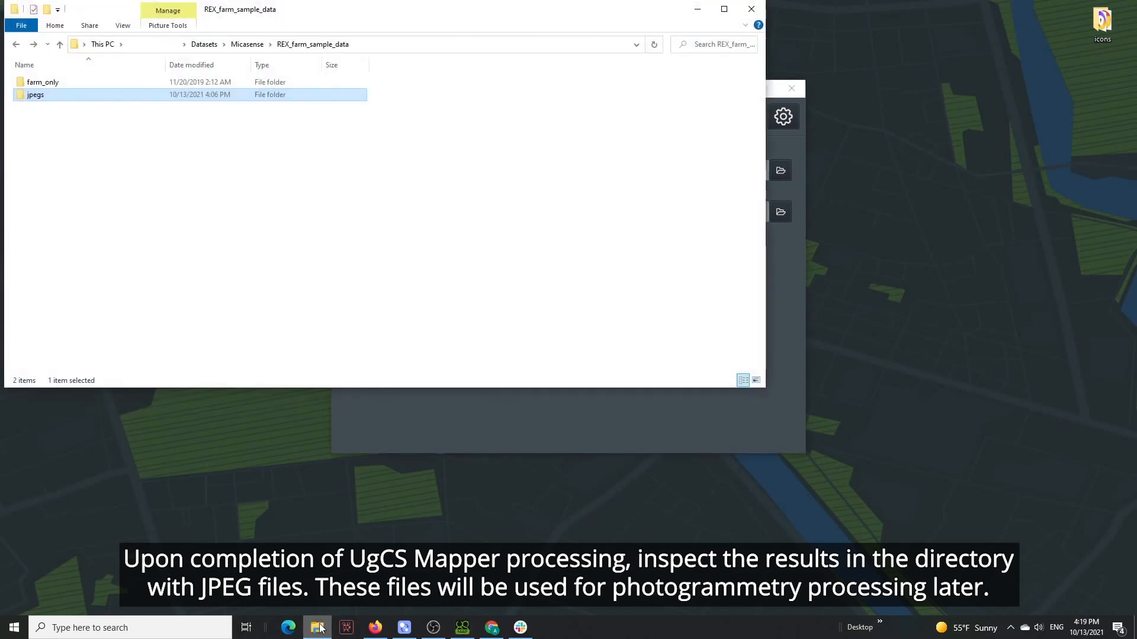
Step: Browse the jpegs folder, view one generated image full size, and close the viewer
double_click(34, 96)
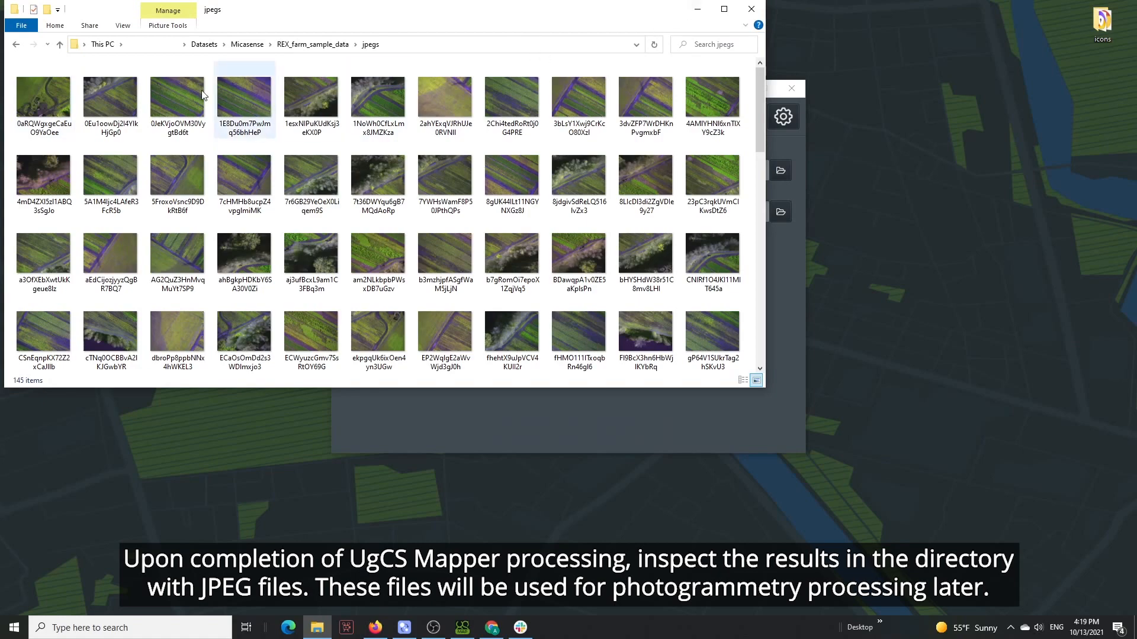
double_click(39, 97)
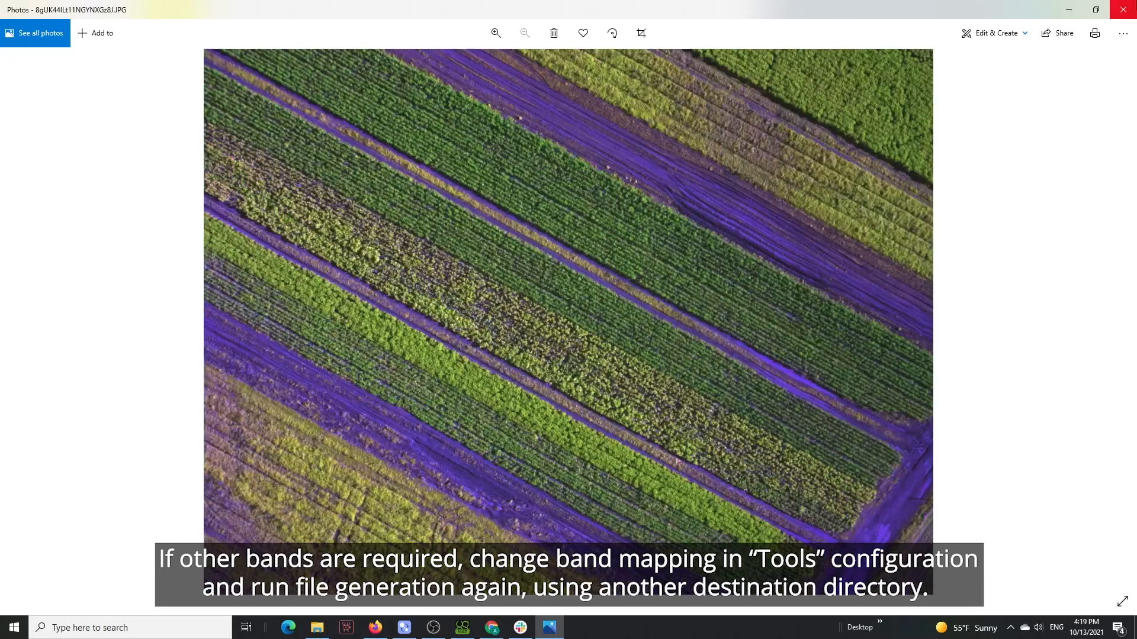
click(316, 628)
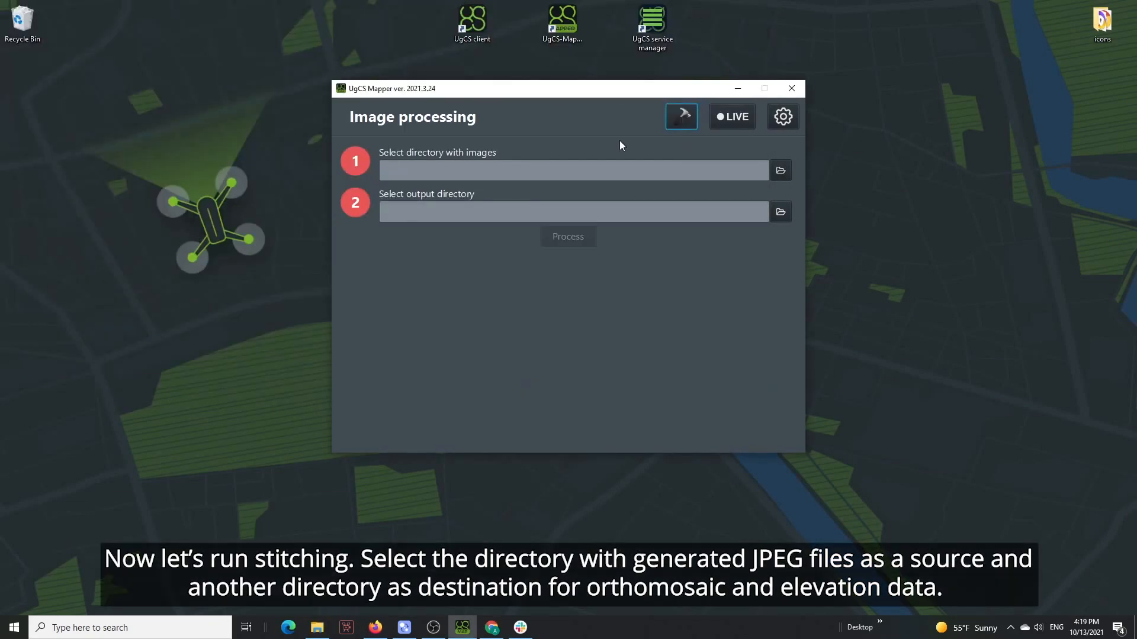
Step: Select the jpegs folder as the source images for stitching
click(780, 170)
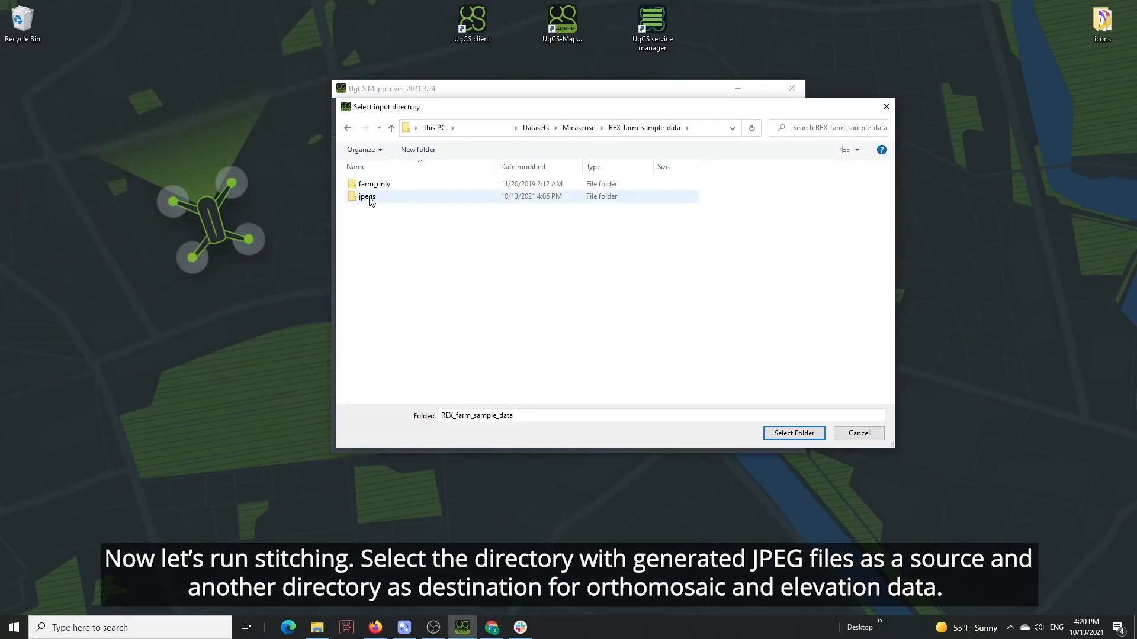
double_click(364, 197)
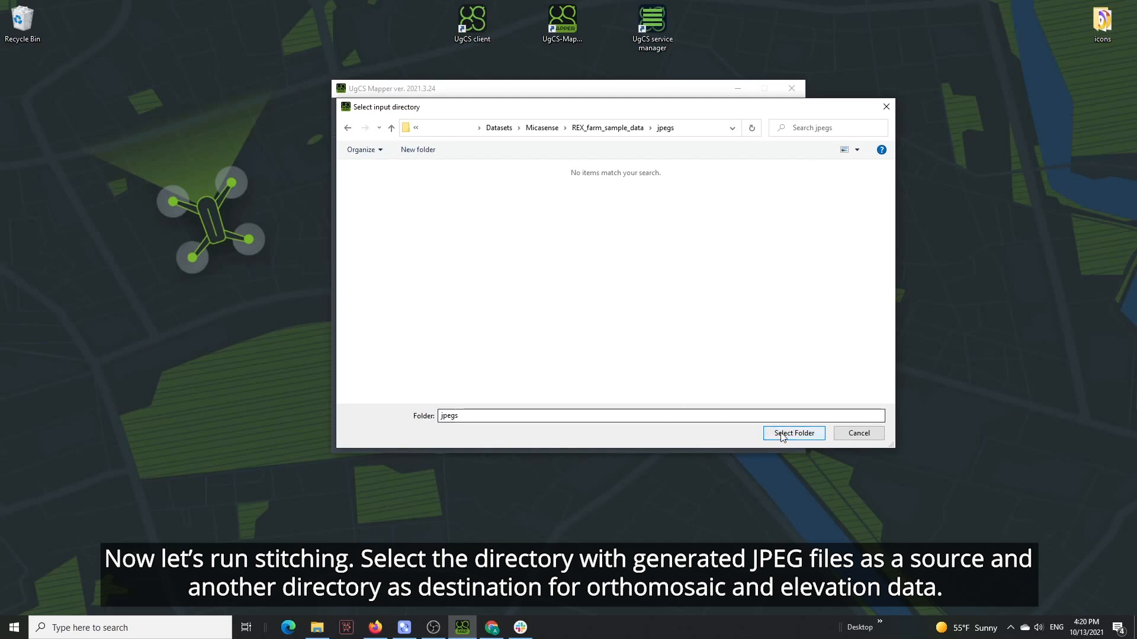
click(793, 433)
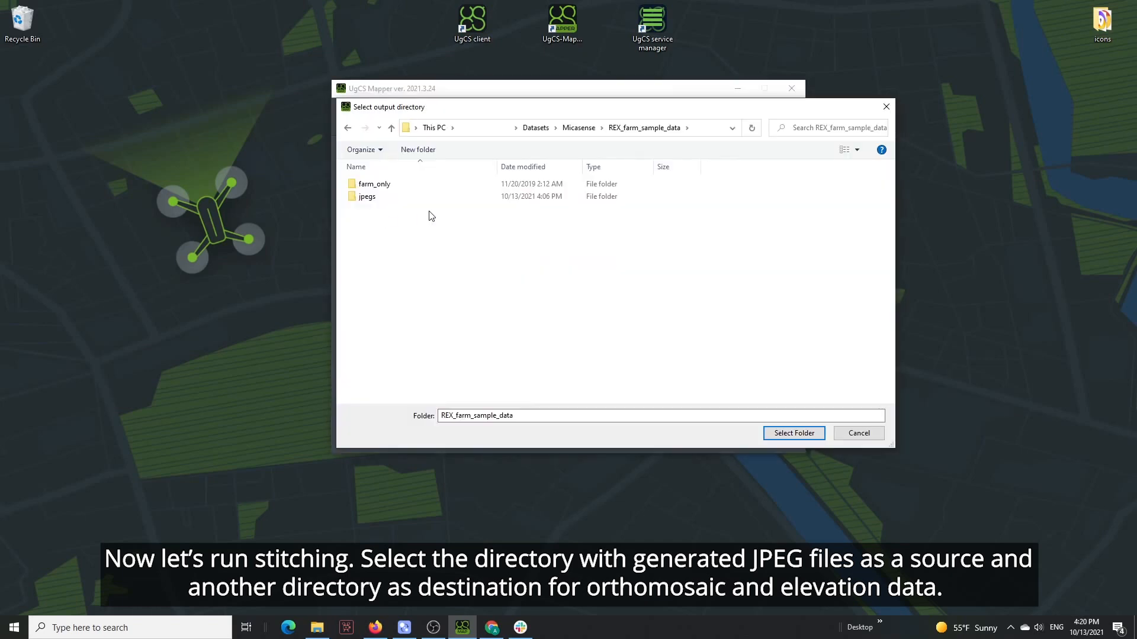
Step: Create a new 'map' folder as the output and start stitching the map
click(417, 150)
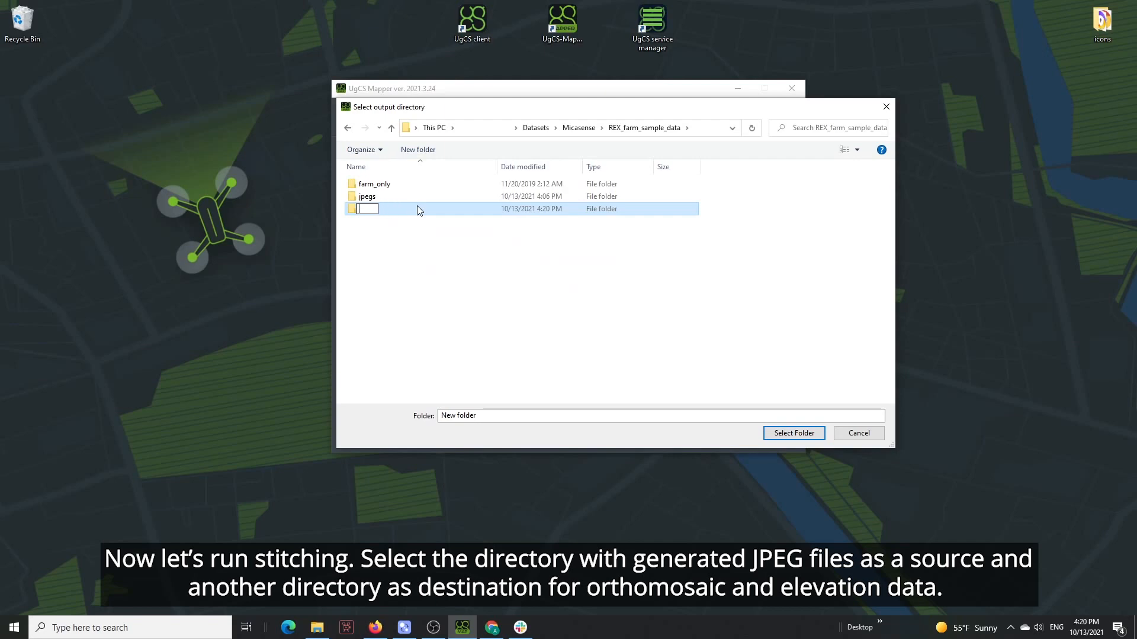
text(map)
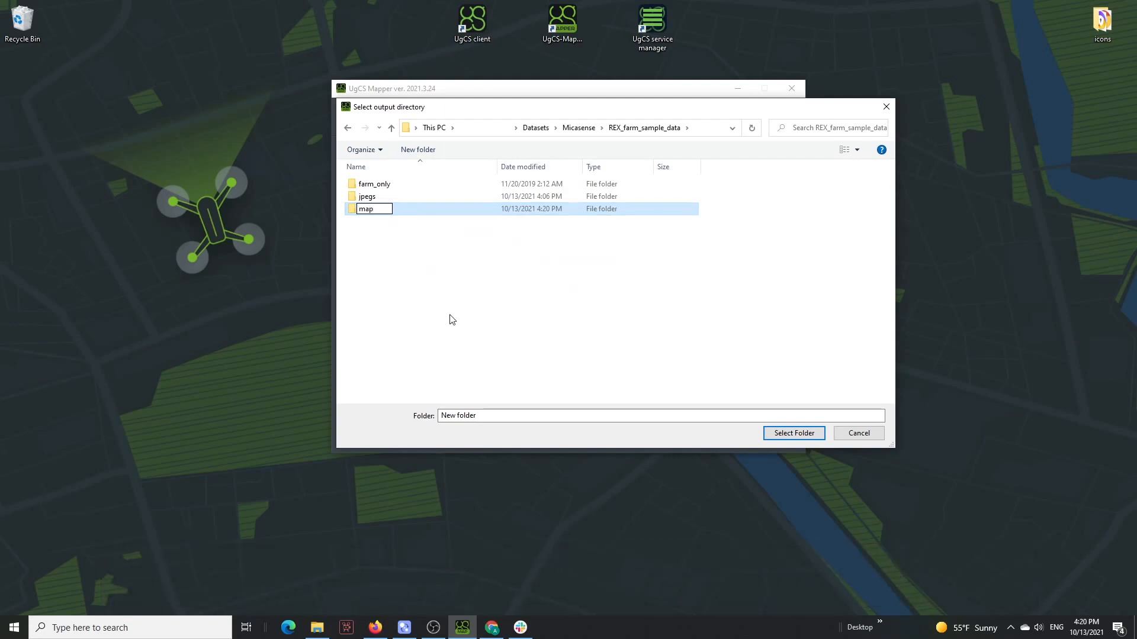
double_click(370, 208)
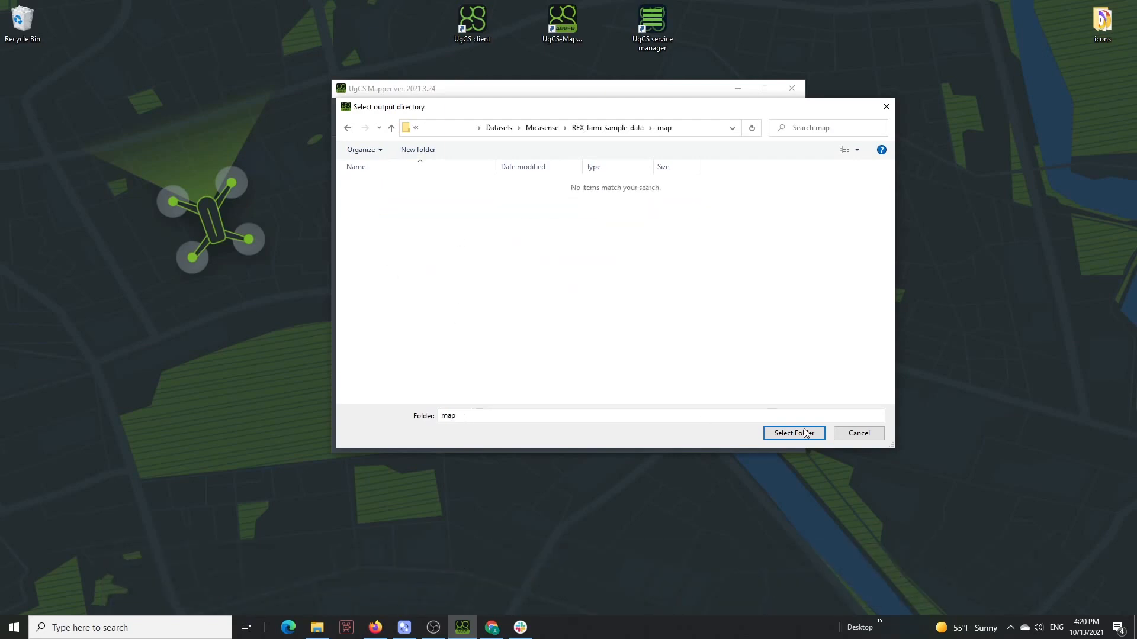
click(793, 434)
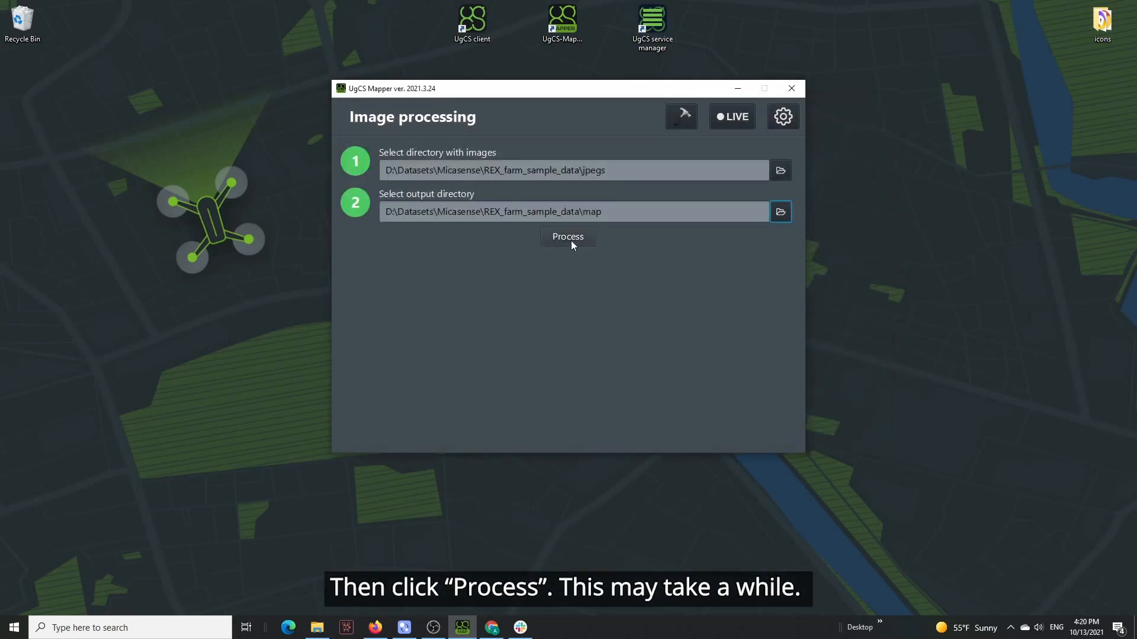
click(568, 236)
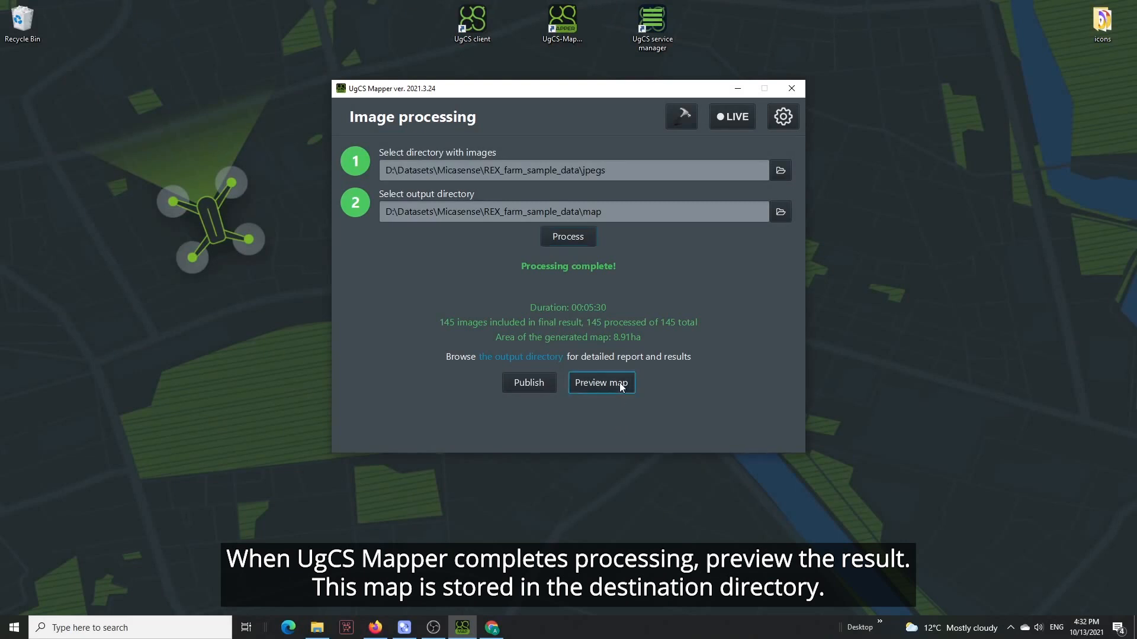
Step: Preview the finished stitched map result
click(601, 382)
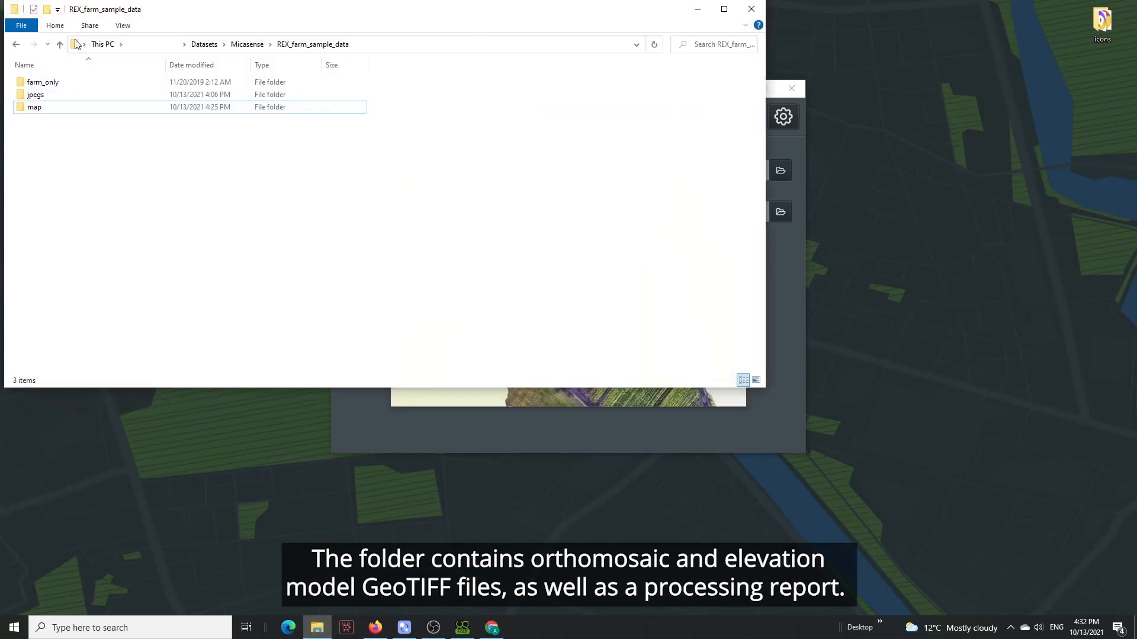
Step: Browse into the map output folder in File Explorer
double_click(34, 107)
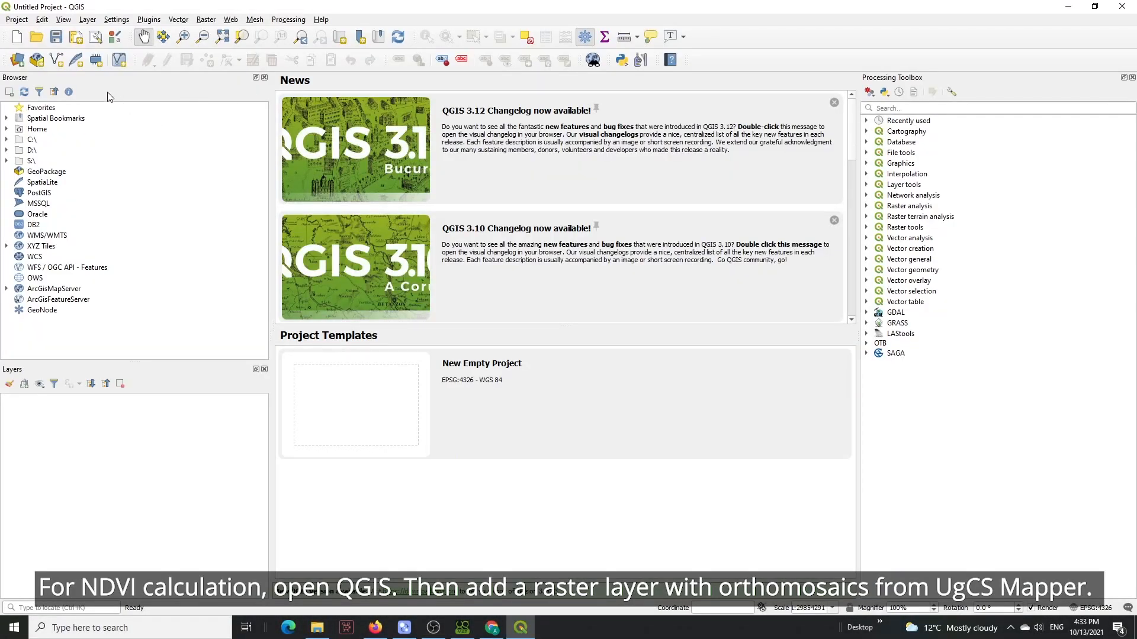
Step: Load orthophoto.tif from the map output folder as a raster layer via the Data Source Manager
click(88, 19)
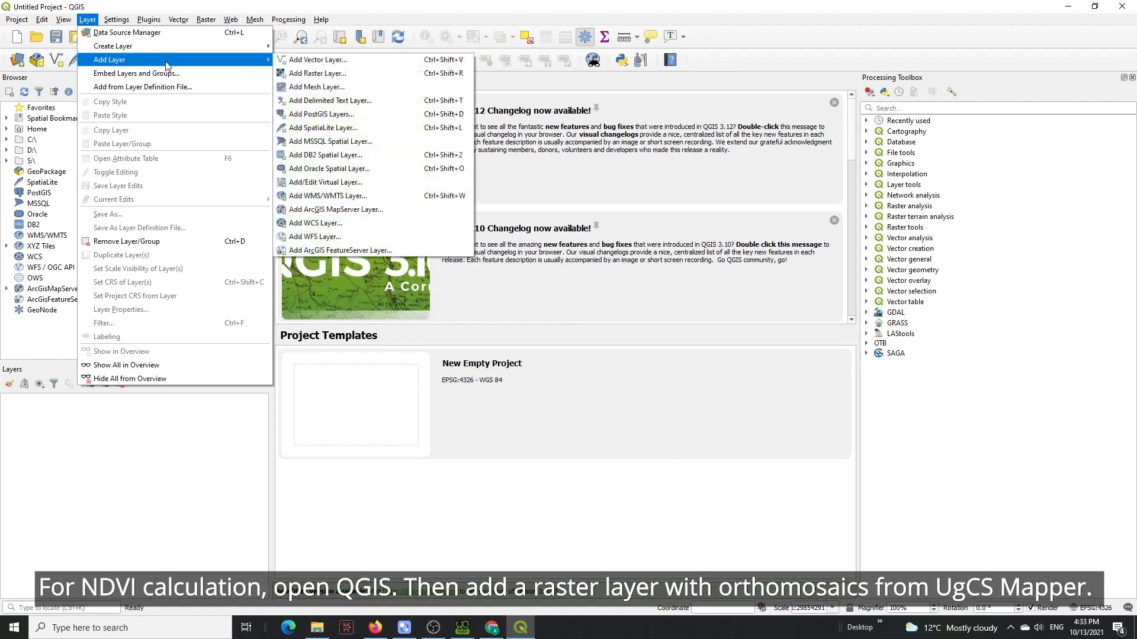
mouse_move(325, 72)
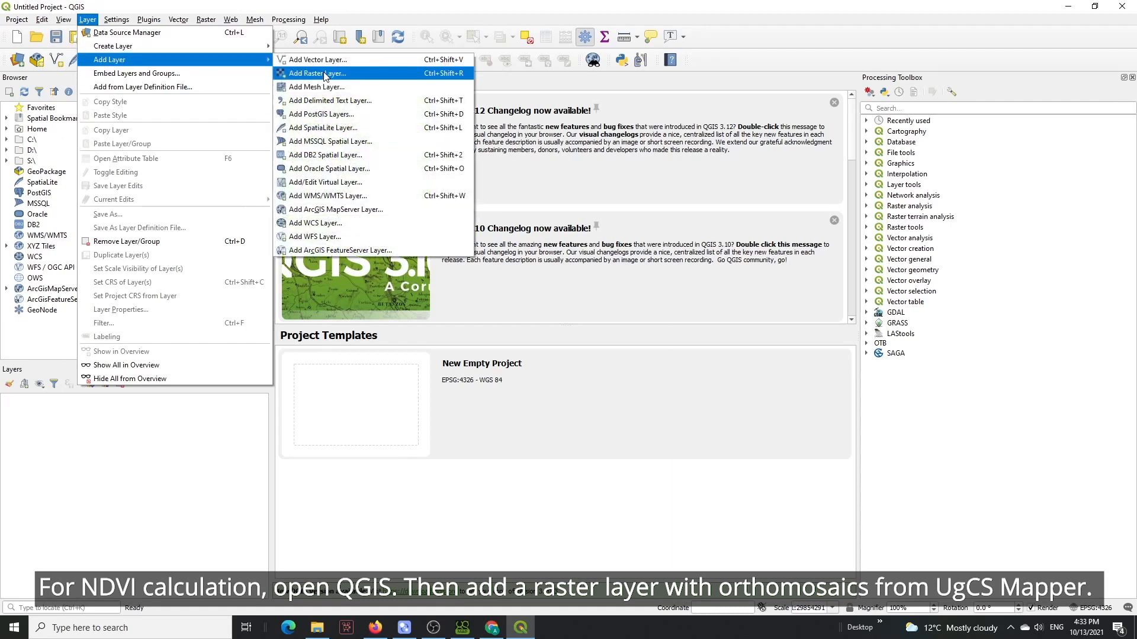
click(317, 73)
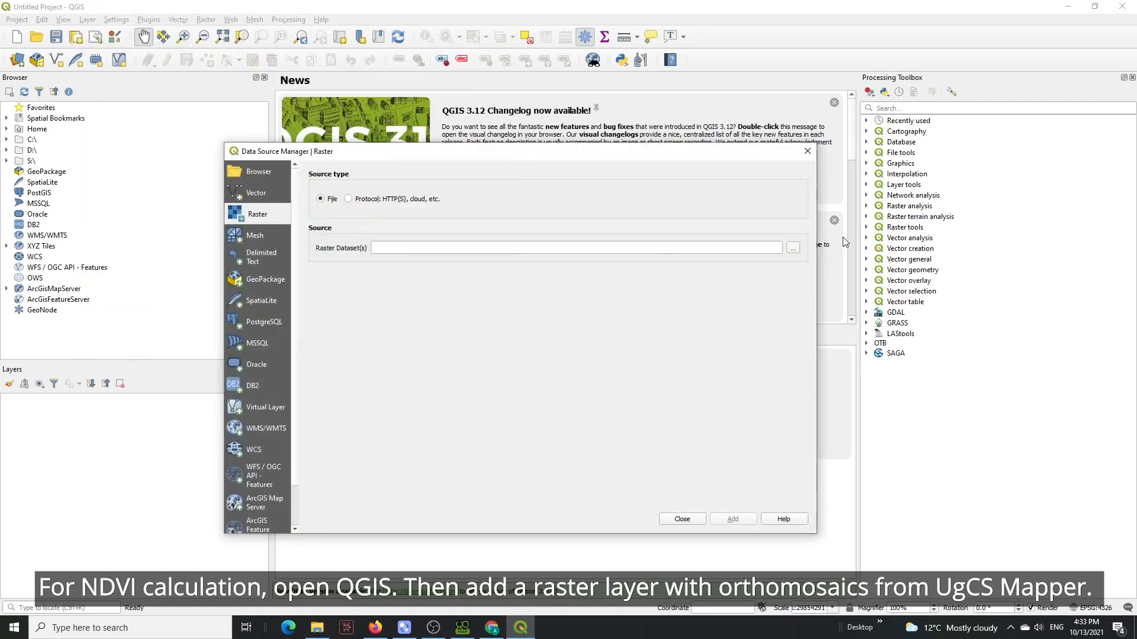
click(793, 247)
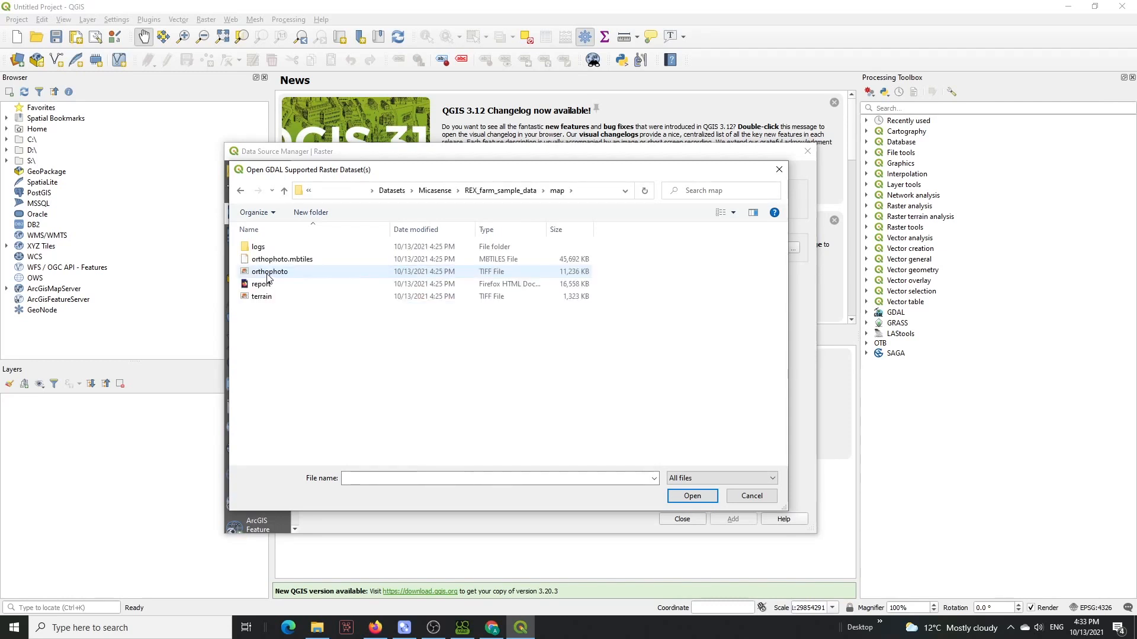
click(270, 271)
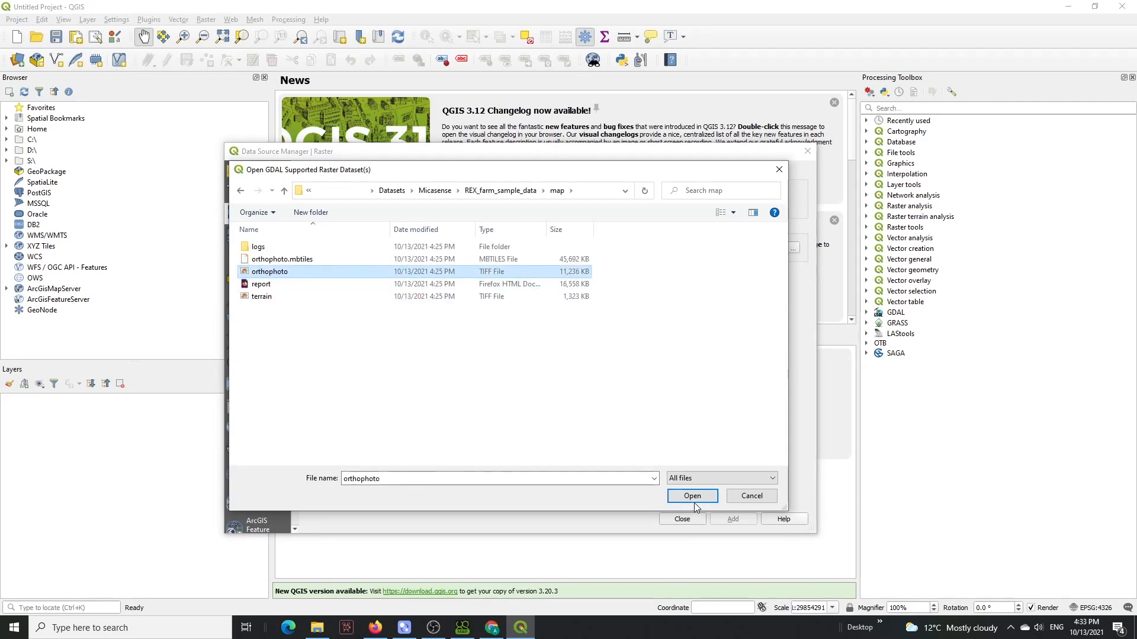
click(692, 496)
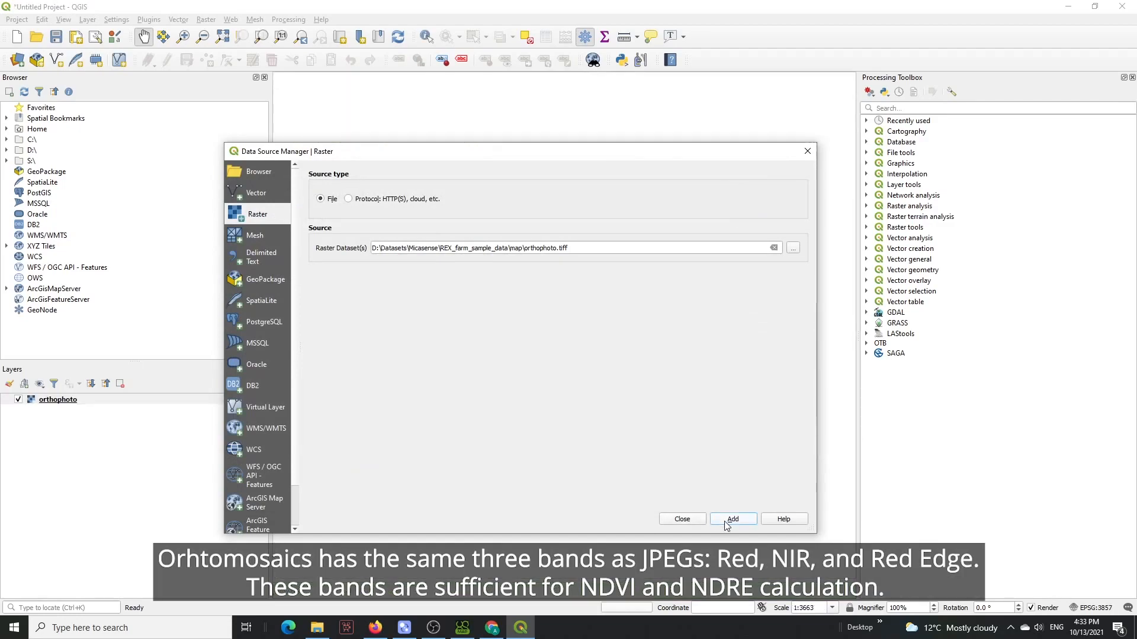
click(733, 519)
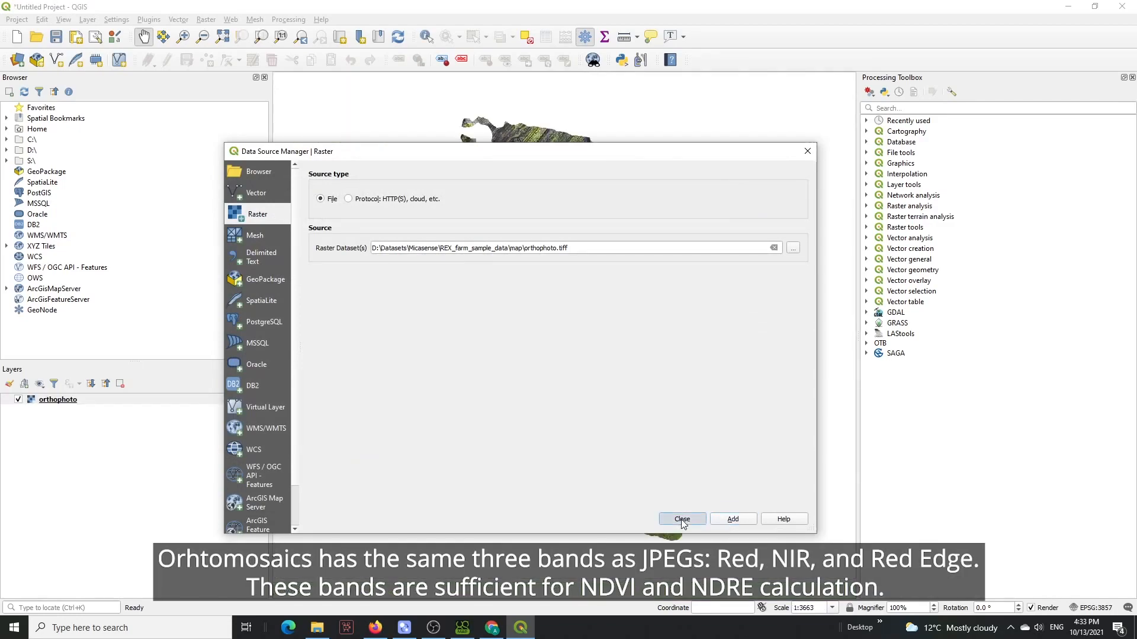
click(682, 519)
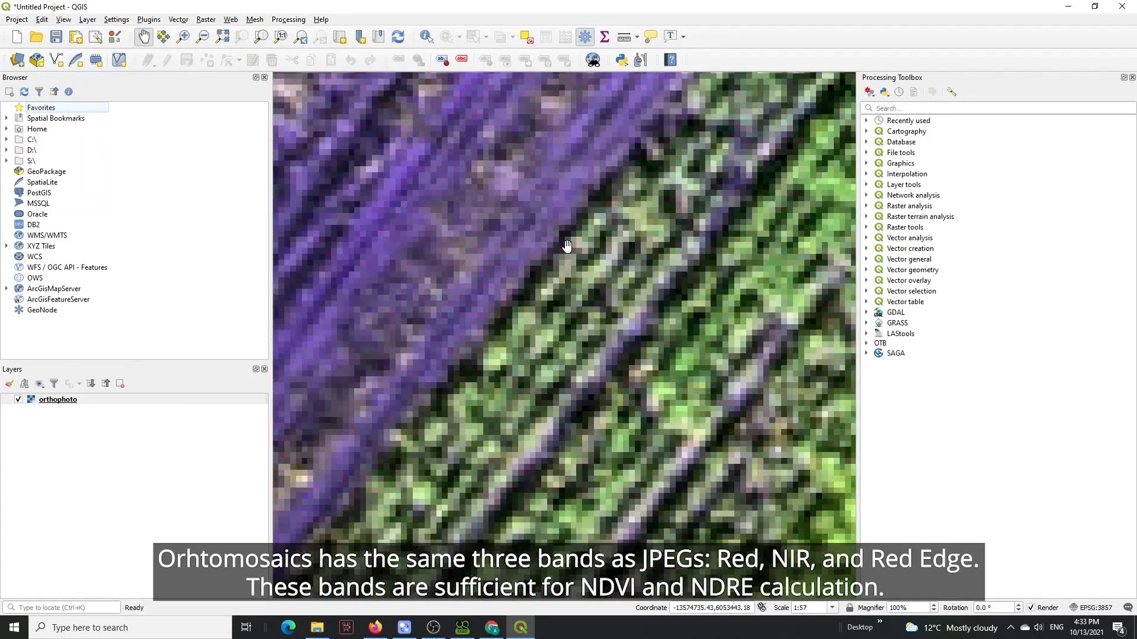
scroll(down, 3)
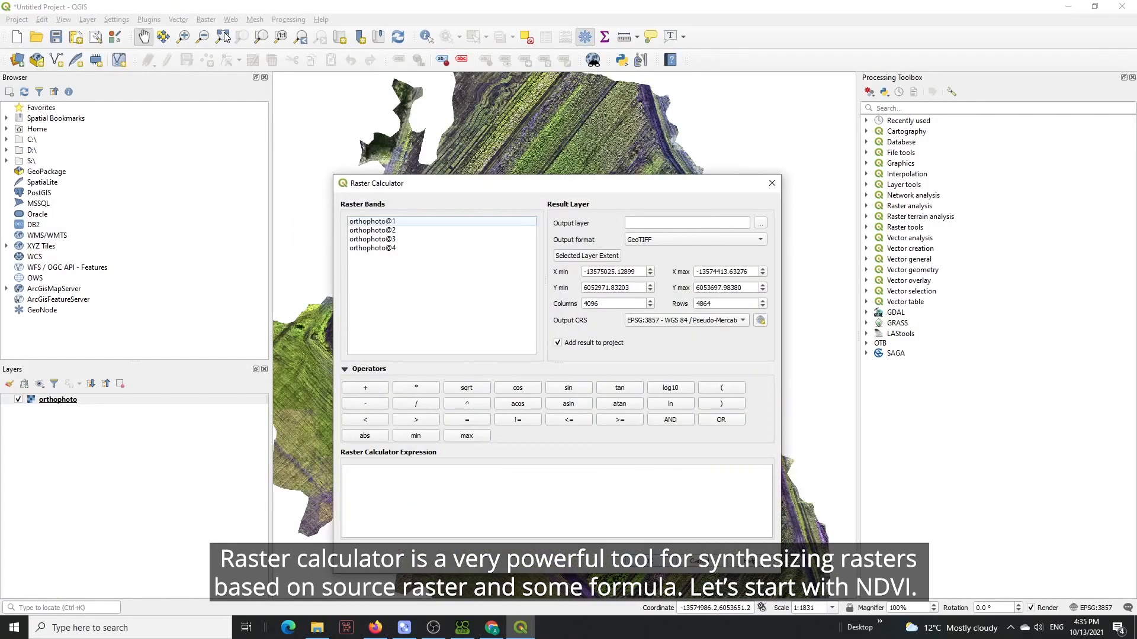
Step: Calculate (band2 - band1) / (band2 + band1) from the orthophoto and save it as orthophoto-ndvi
click(721, 387)
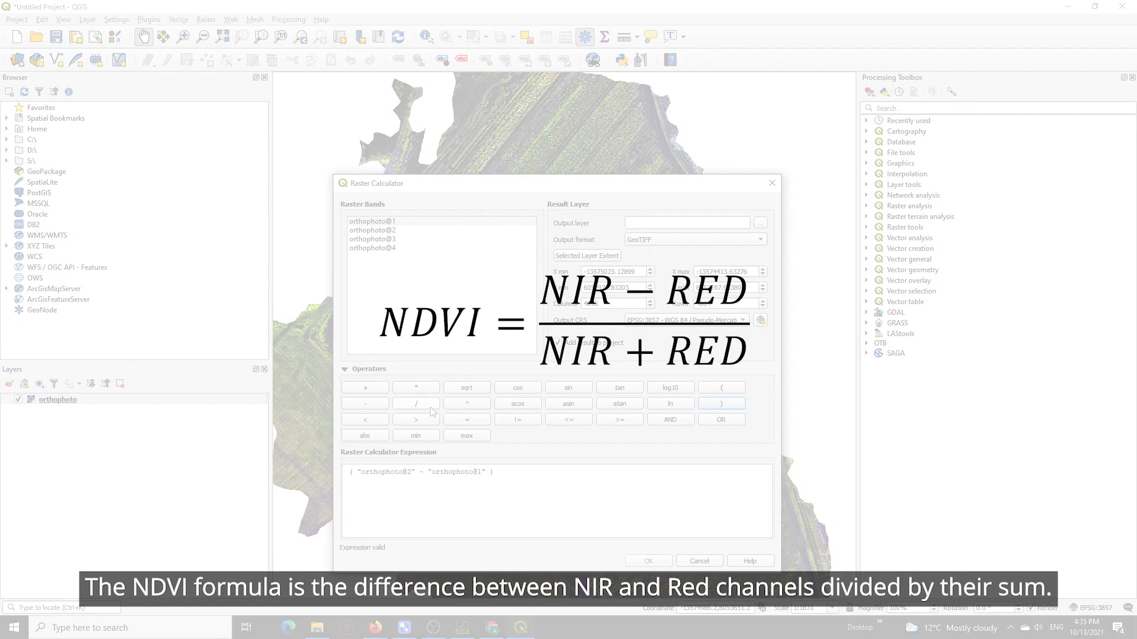
double_click(372, 230)
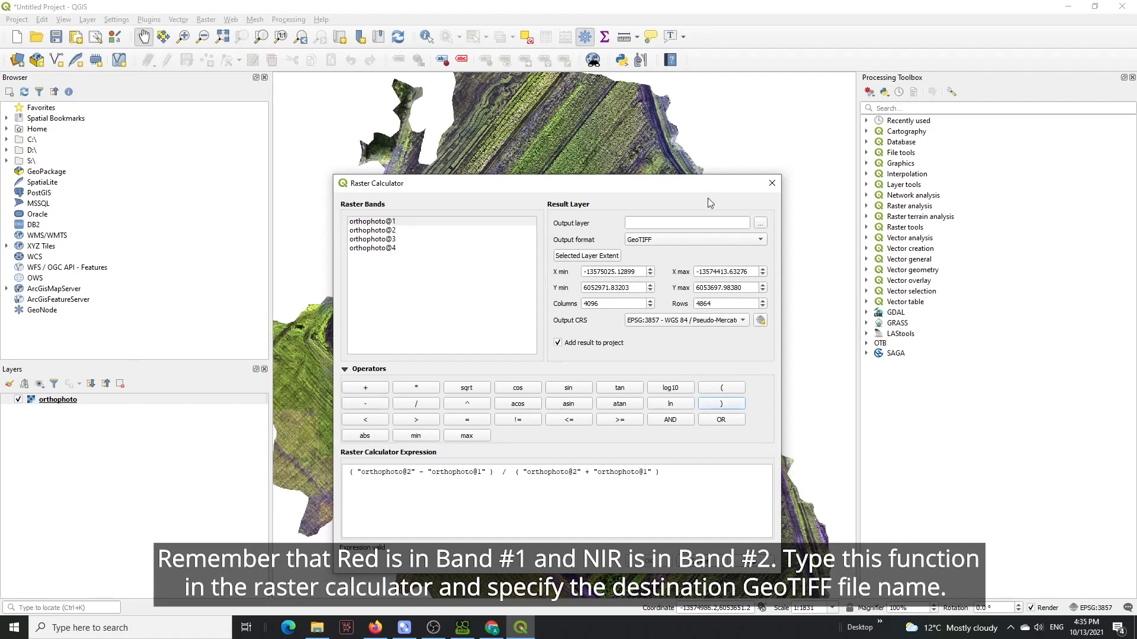
click(759, 223)
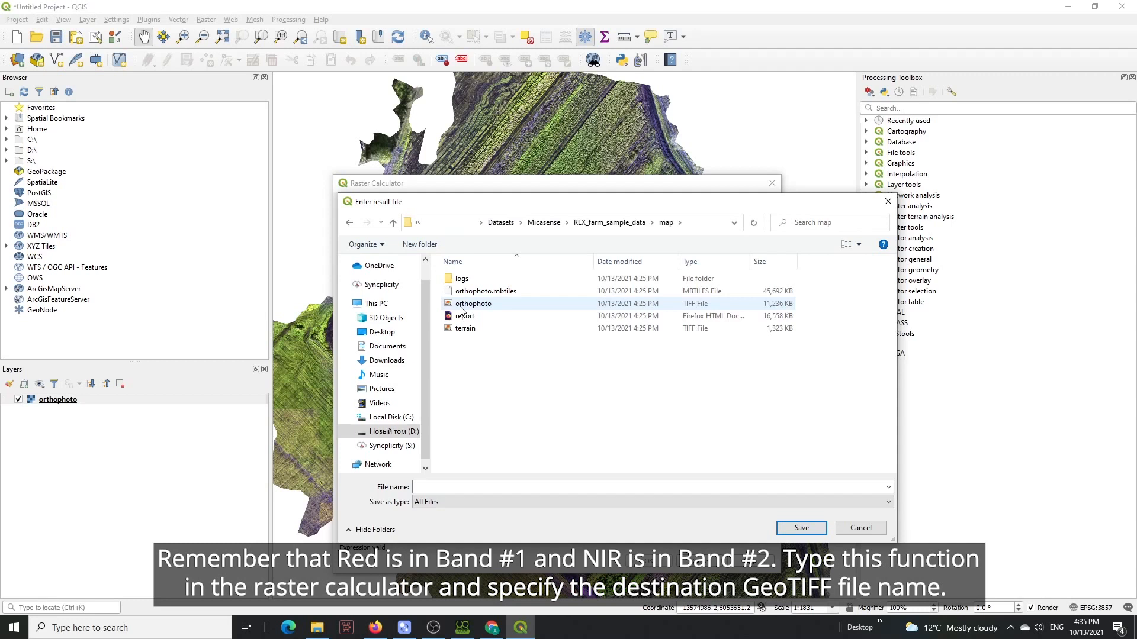
click(473, 303)
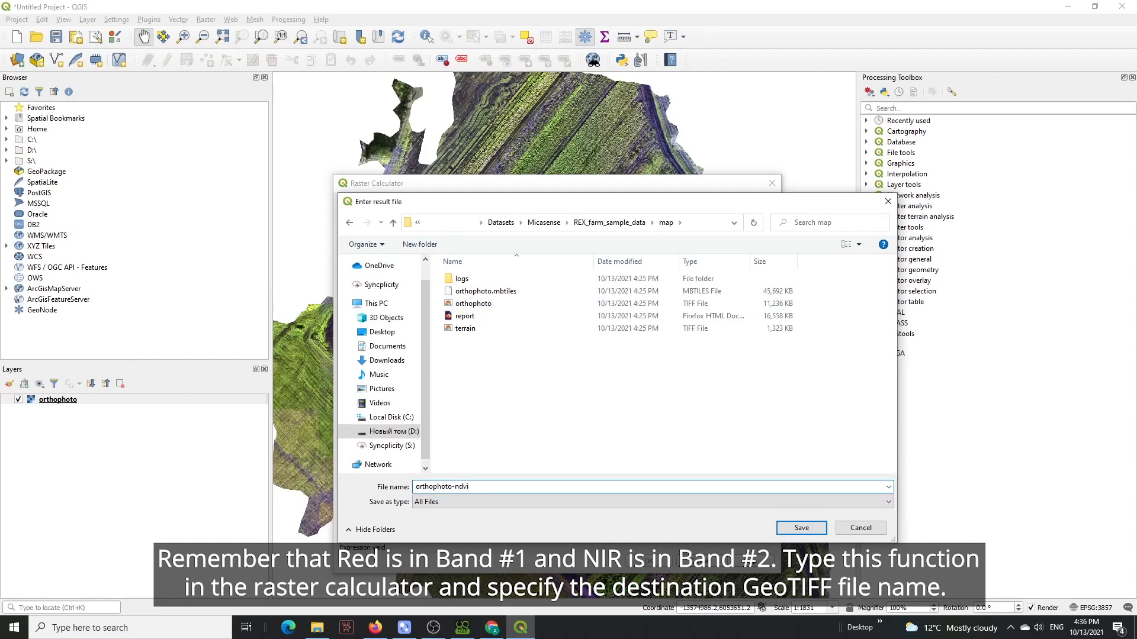
click(801, 528)
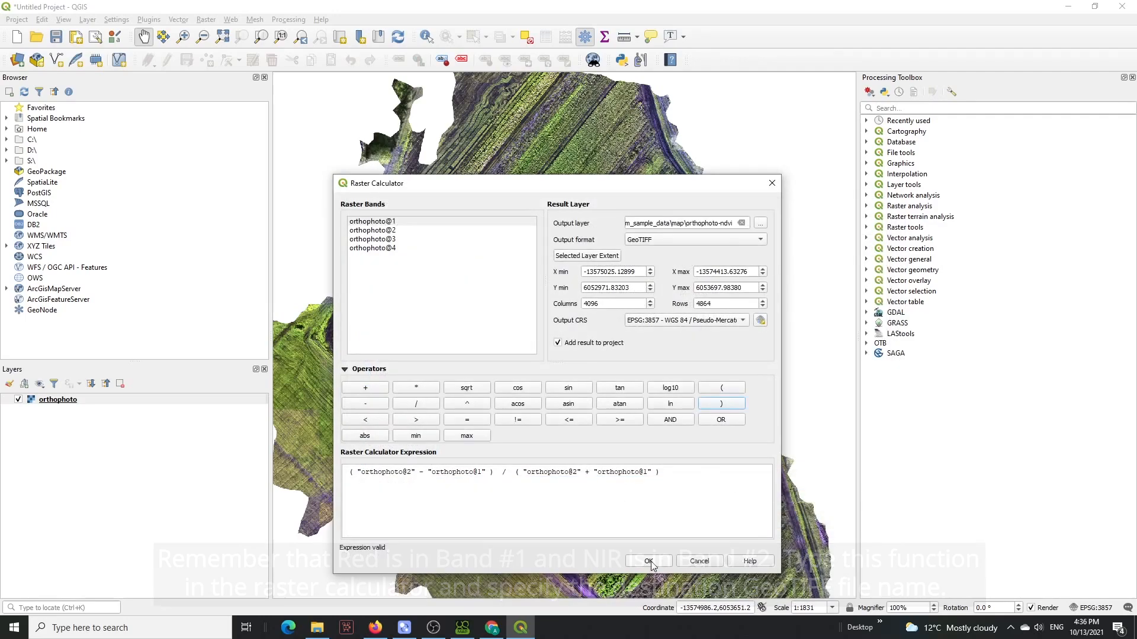
click(648, 560)
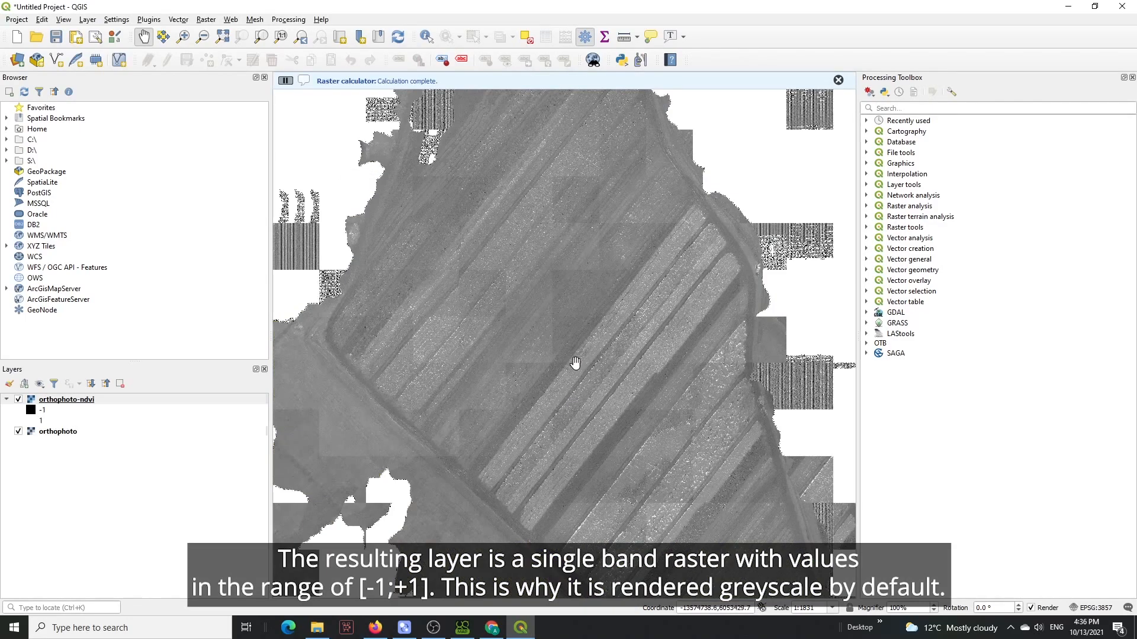
mouse_move(558, 328)
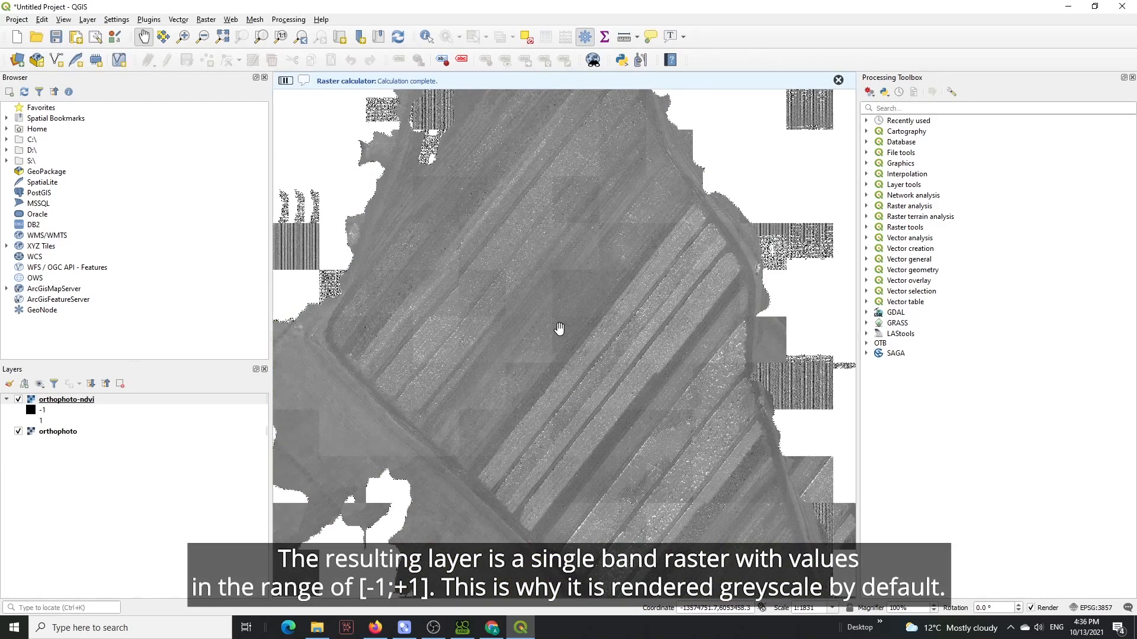
Step: Render orthophoto-ndvi as Singleband pseudocolor with the red-to-green ramp and keep the style
click(838, 79)
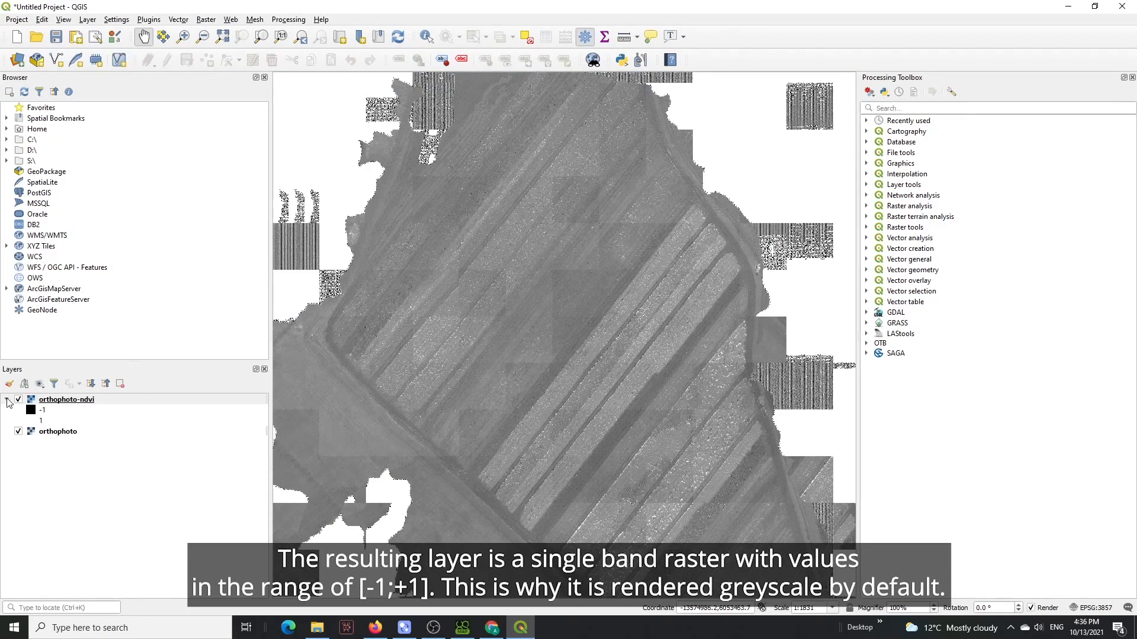
right_click(66, 400)
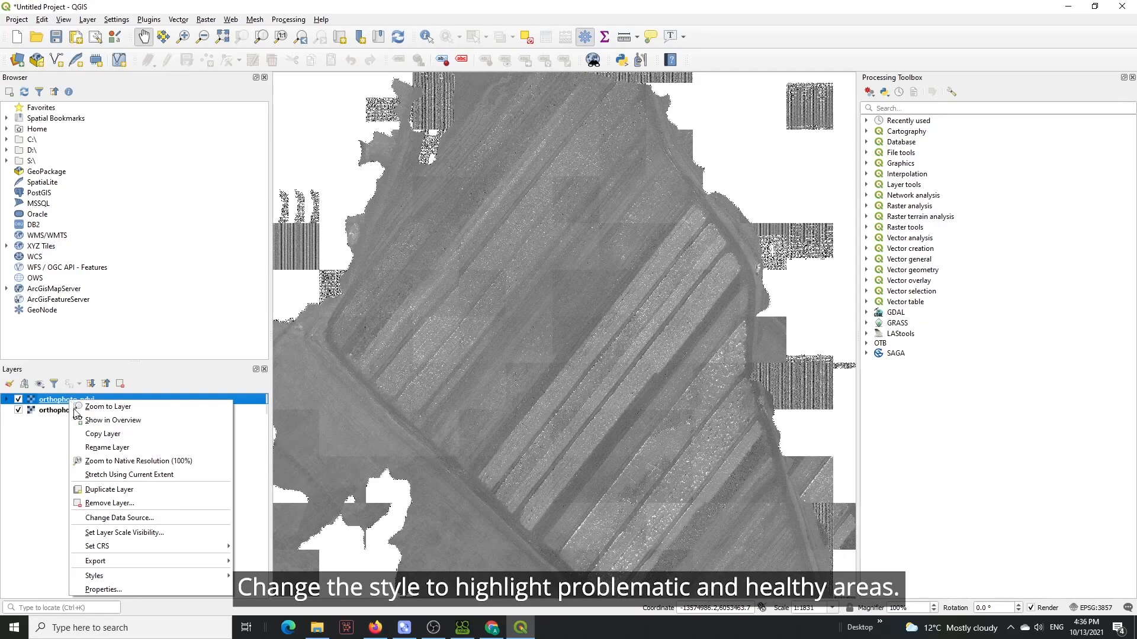
click(103, 589)
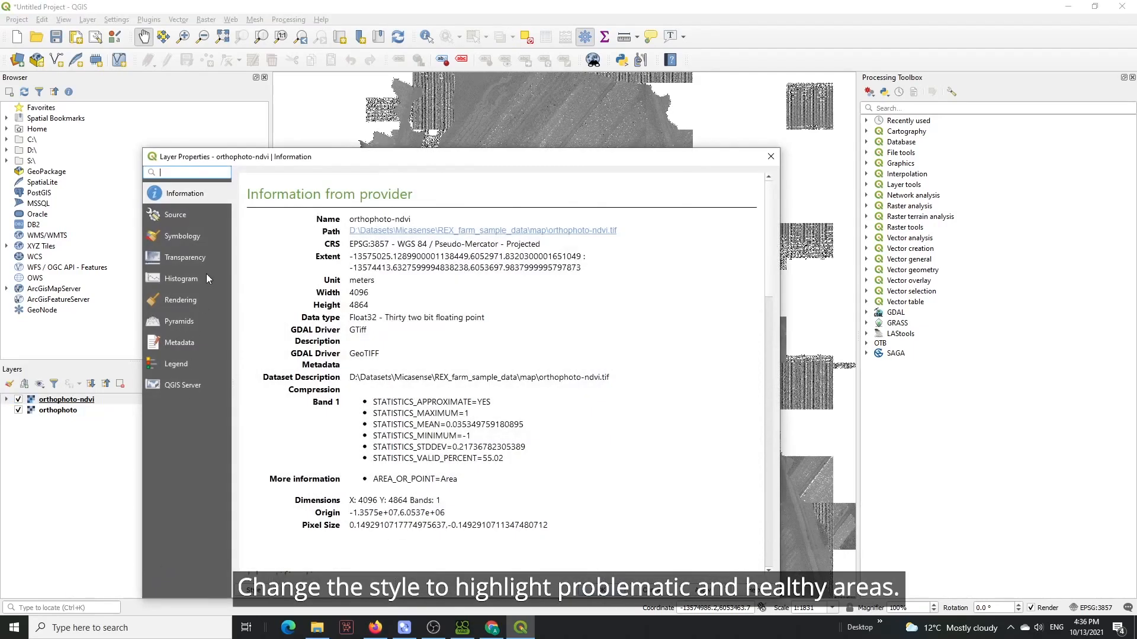
click(184, 236)
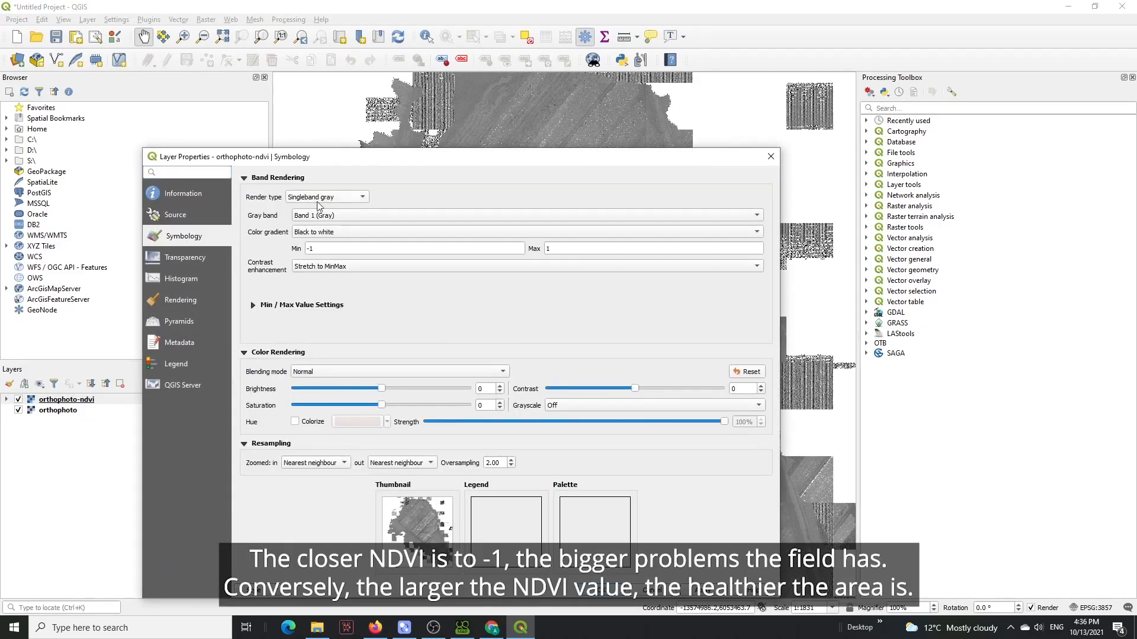
click(323, 197)
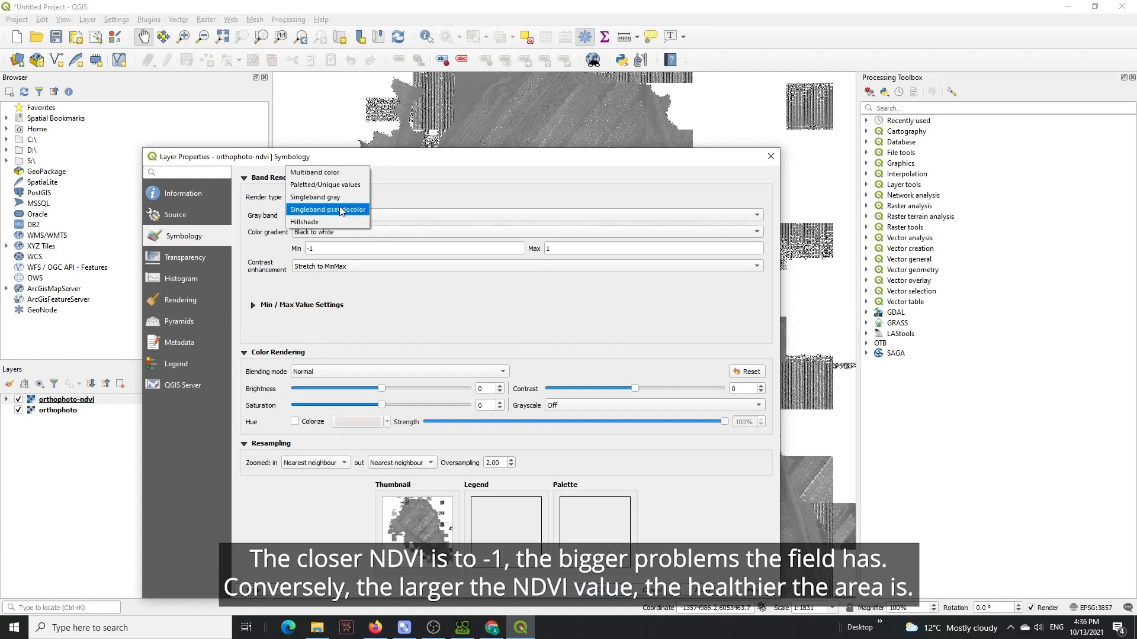
click(327, 209)
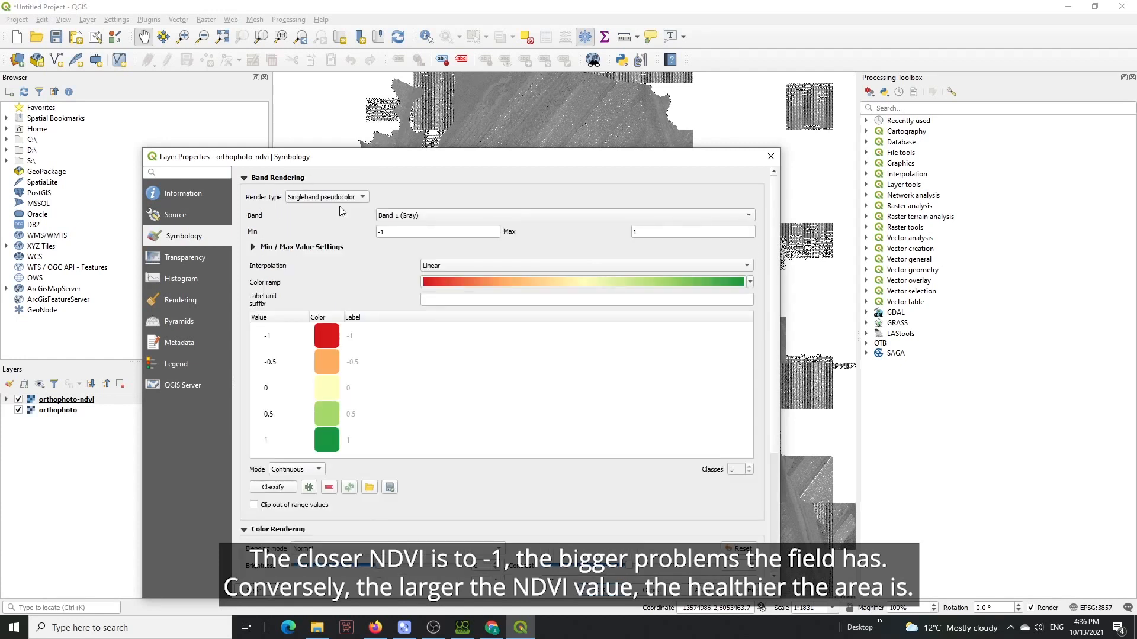
mouse_move(388, 395)
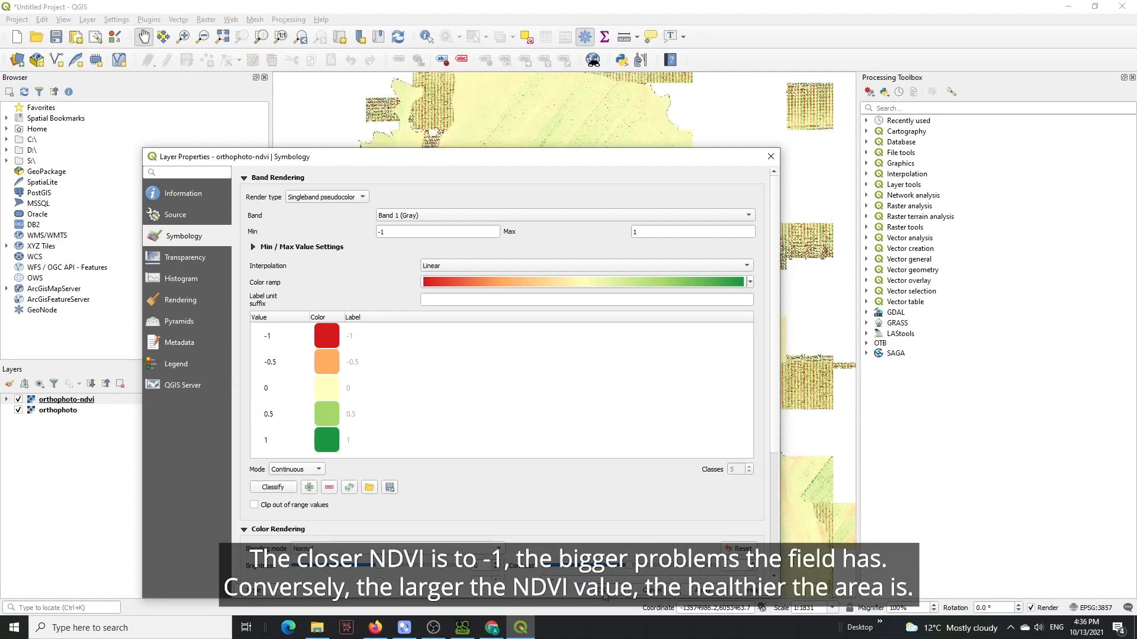
click(771, 157)
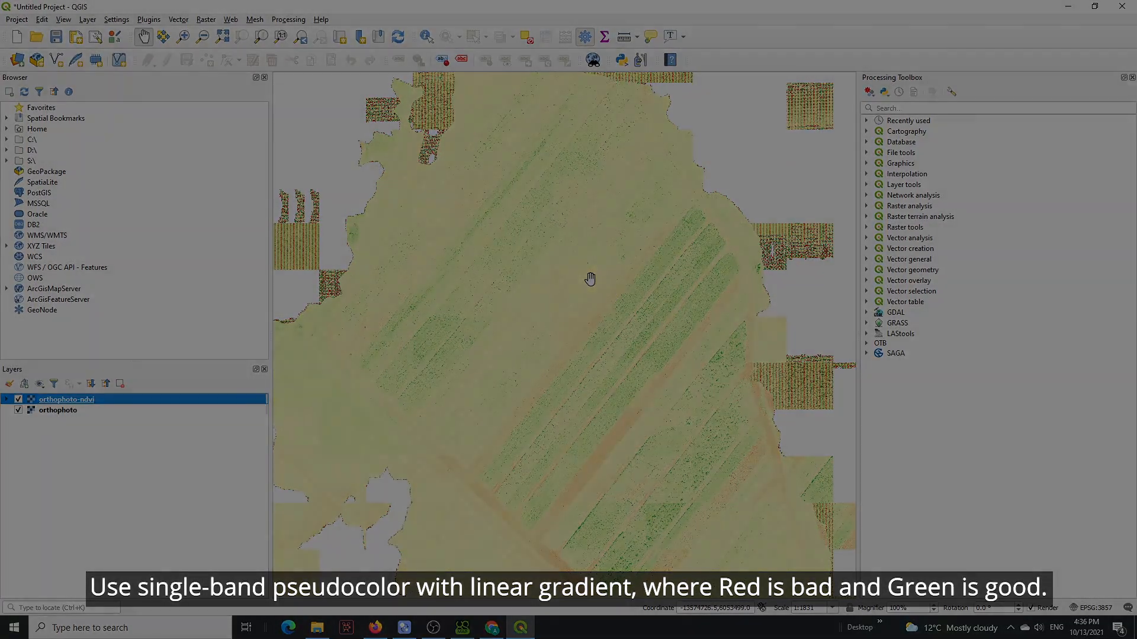
click(726, 406)
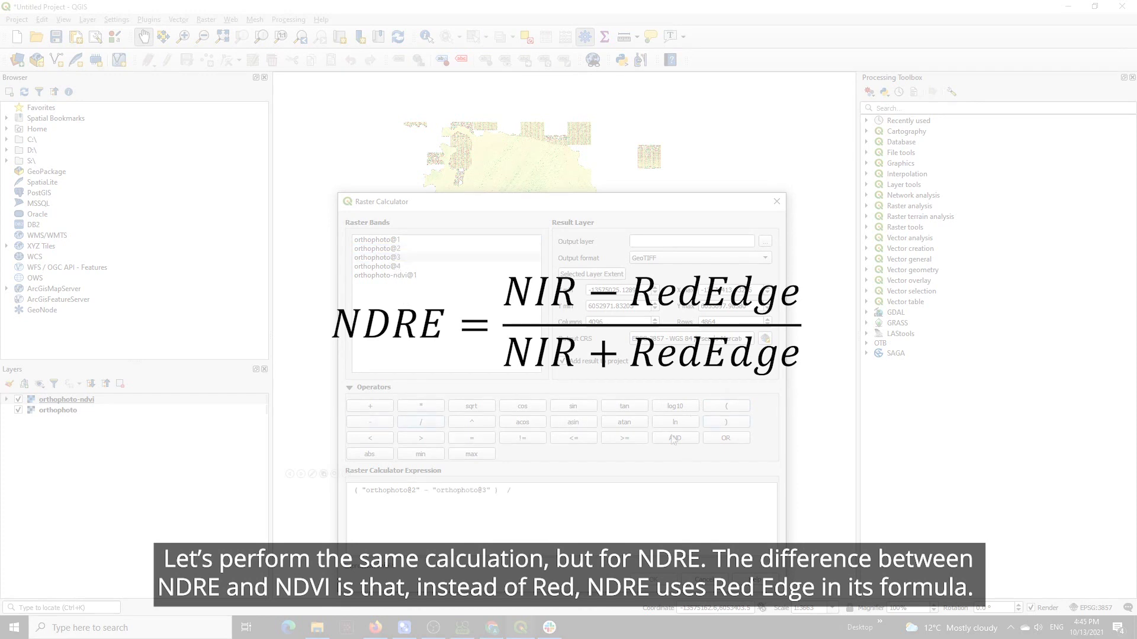
Step: Calculate (band2 - band3) / (band2 + band3) from the orthophoto and save it as orthophoto-ndre
click(370, 405)
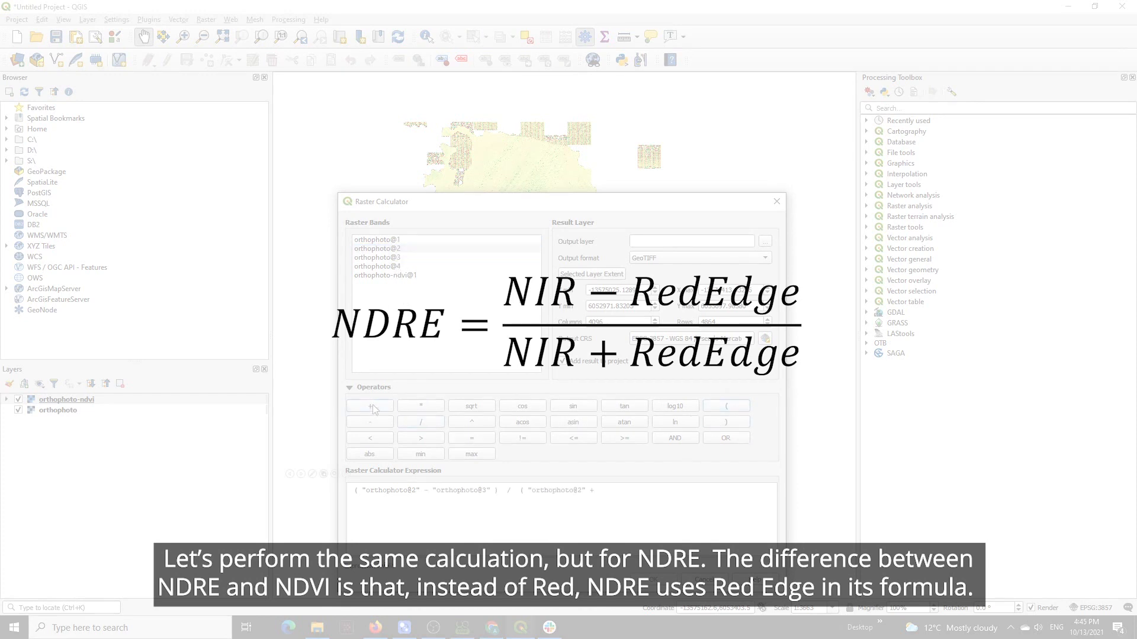
click(725, 421)
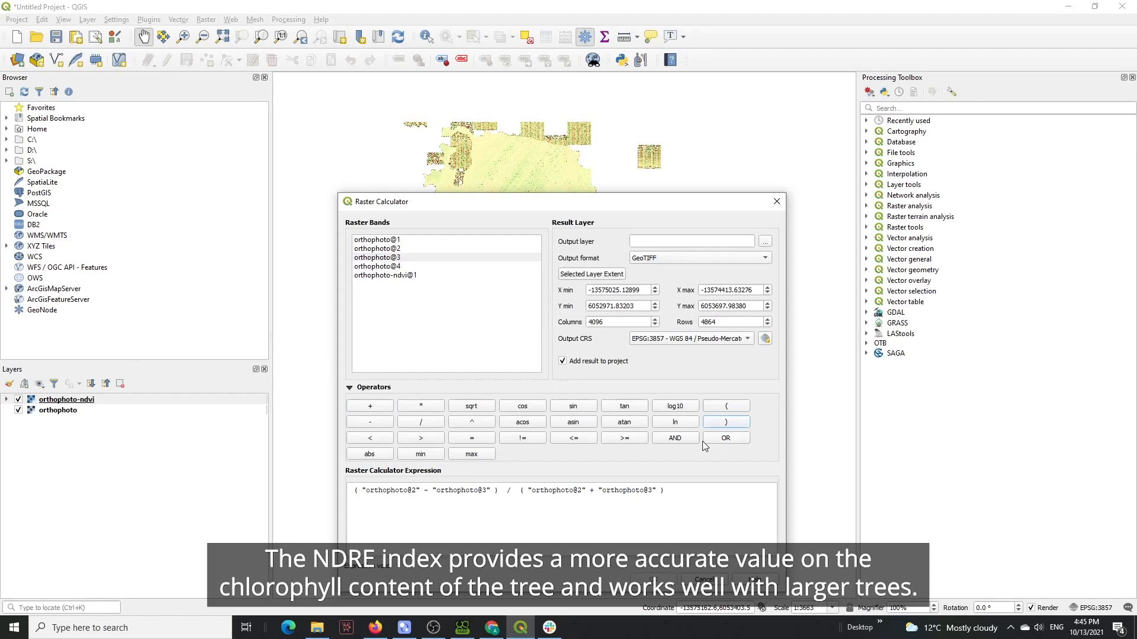
click(765, 242)
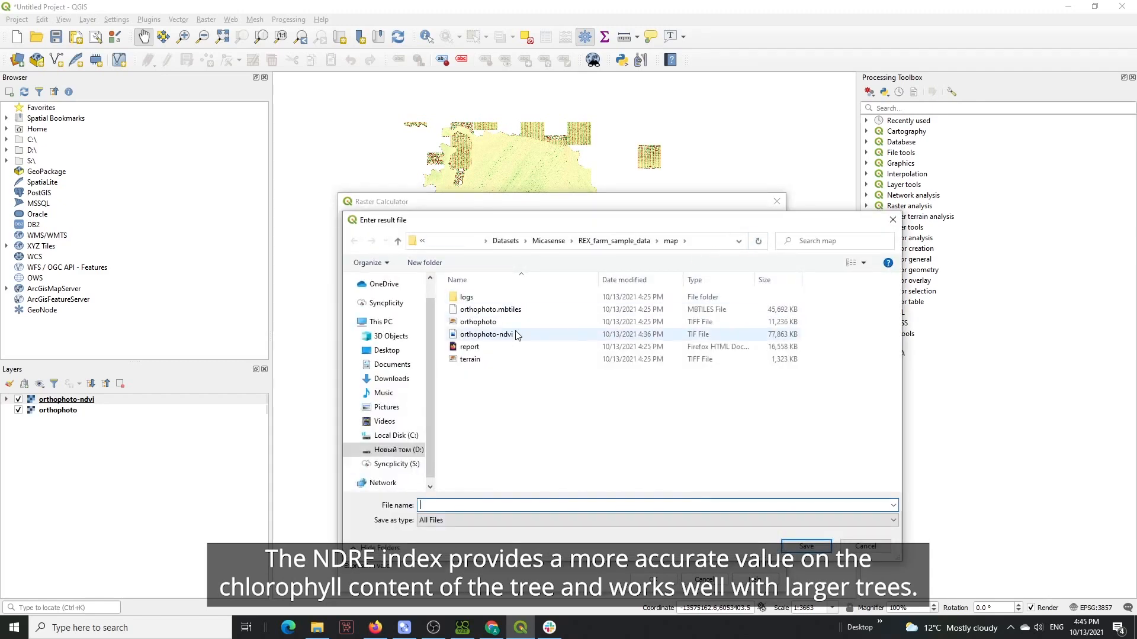
text(orthophoto-nd)
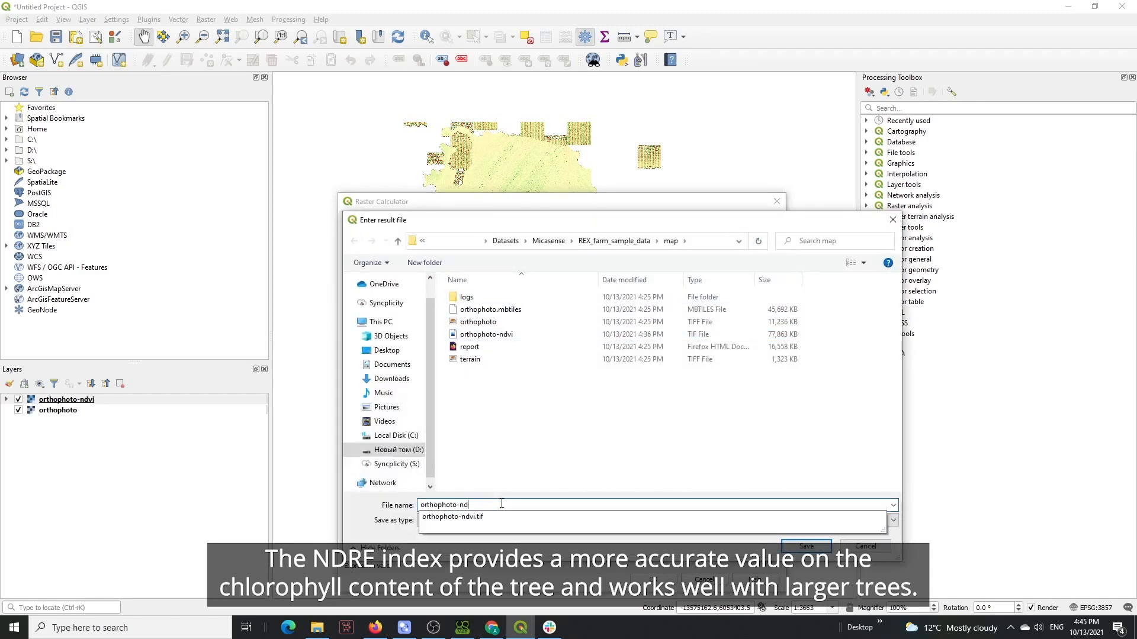
click(806, 547)
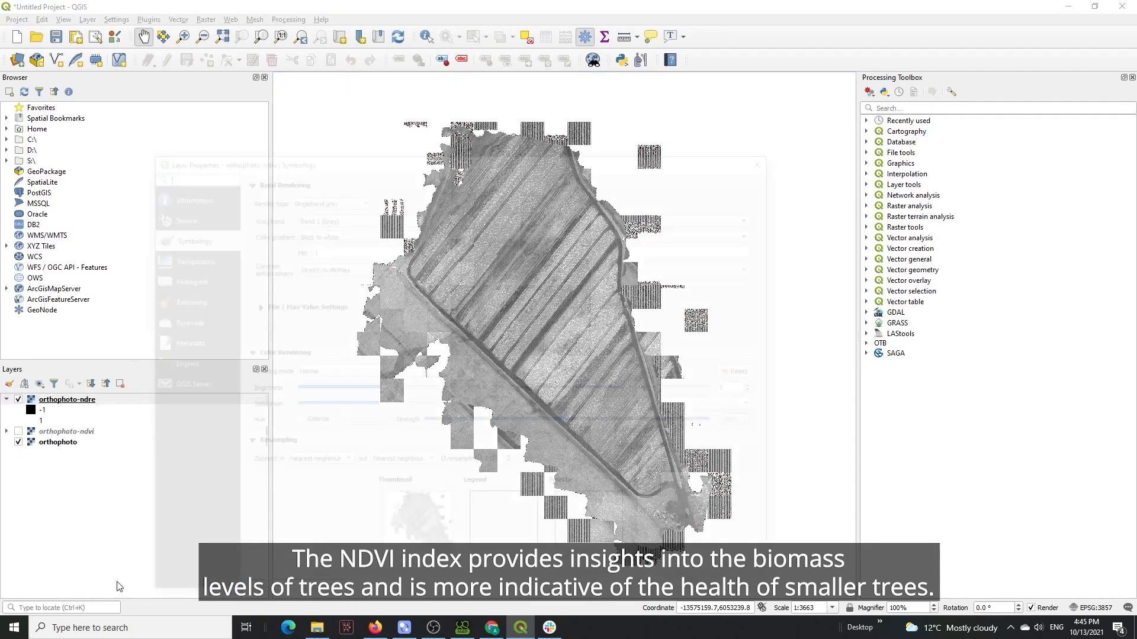
Step: Render orthophoto-ndre as Singleband pseudocolor with the red-to-green ramp
click(318, 197)
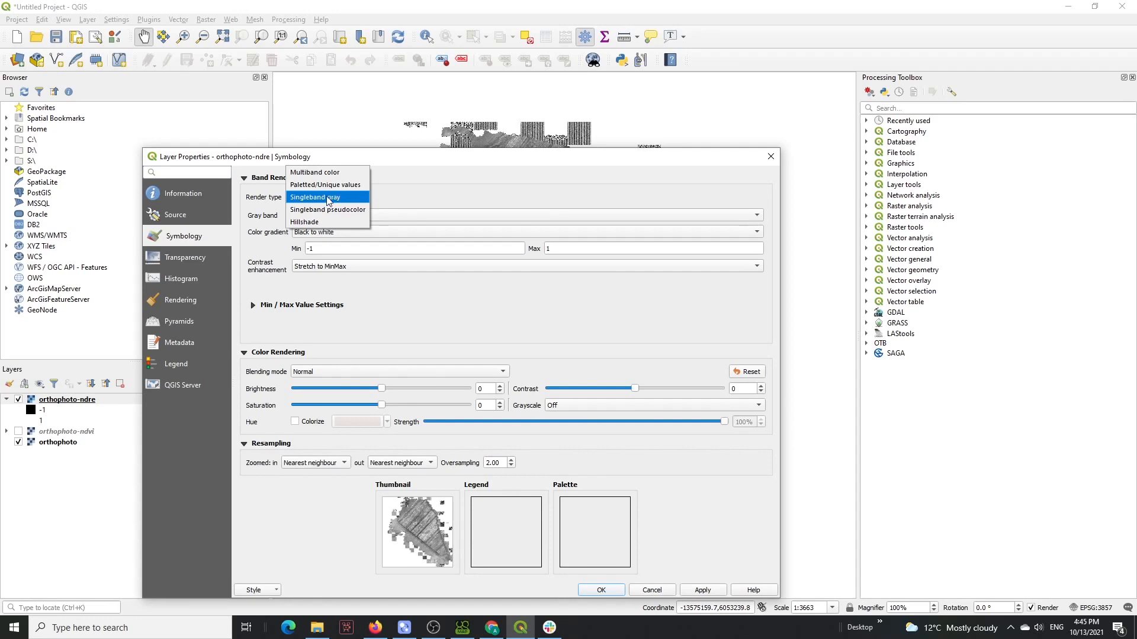
click(327, 210)
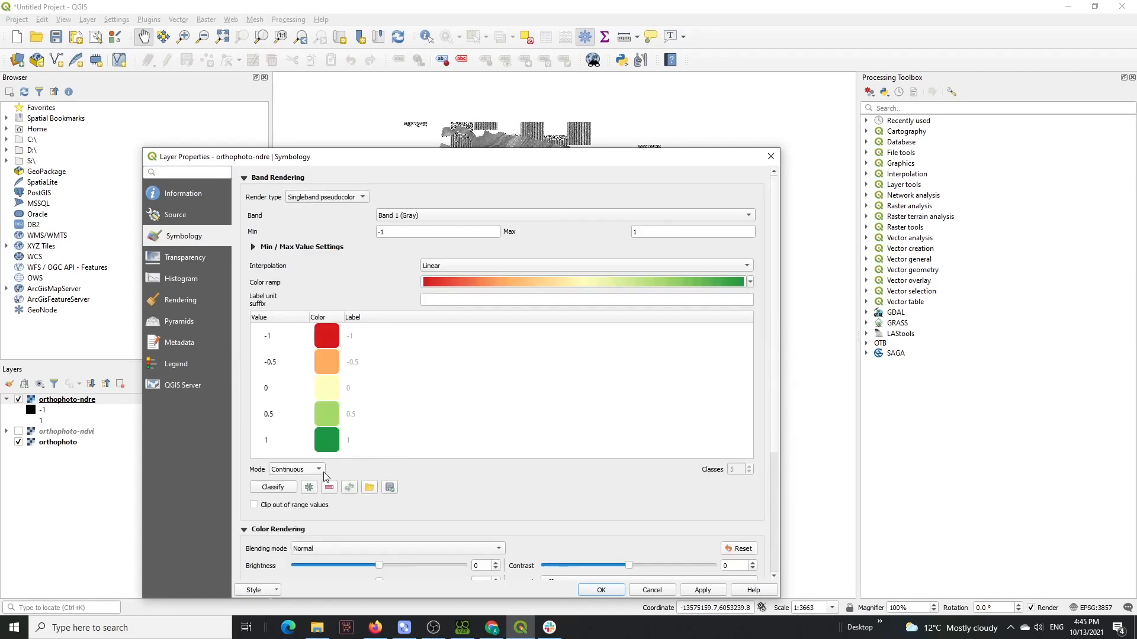
click(601, 589)
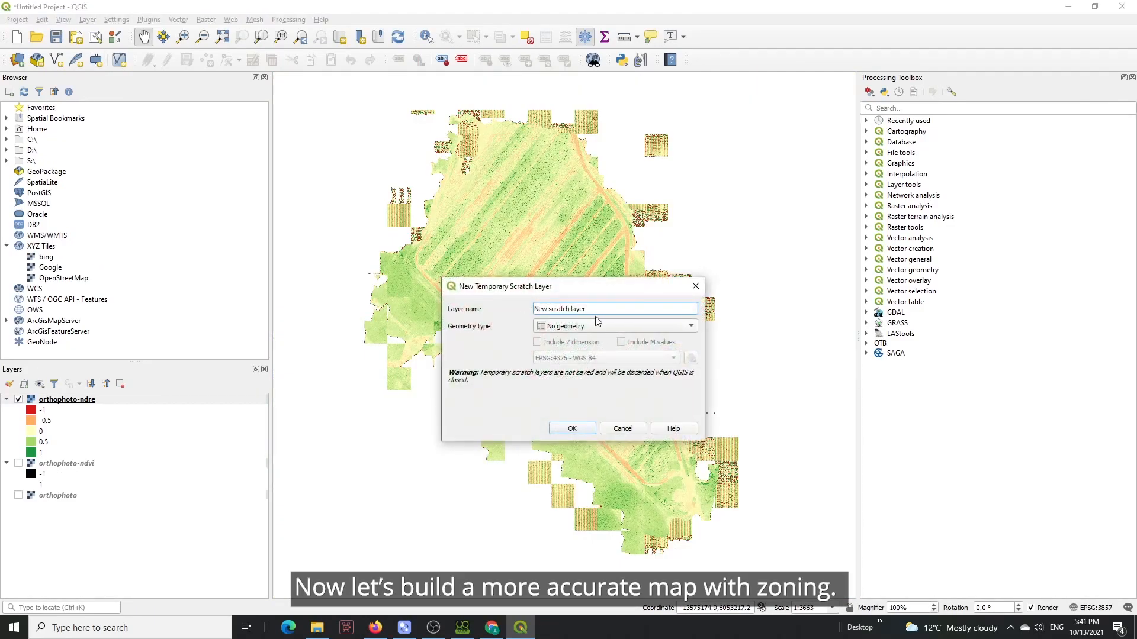
Step: Create a Polygon scratch layer named Clip area and digitize the field outline on it
text(Clip ar)
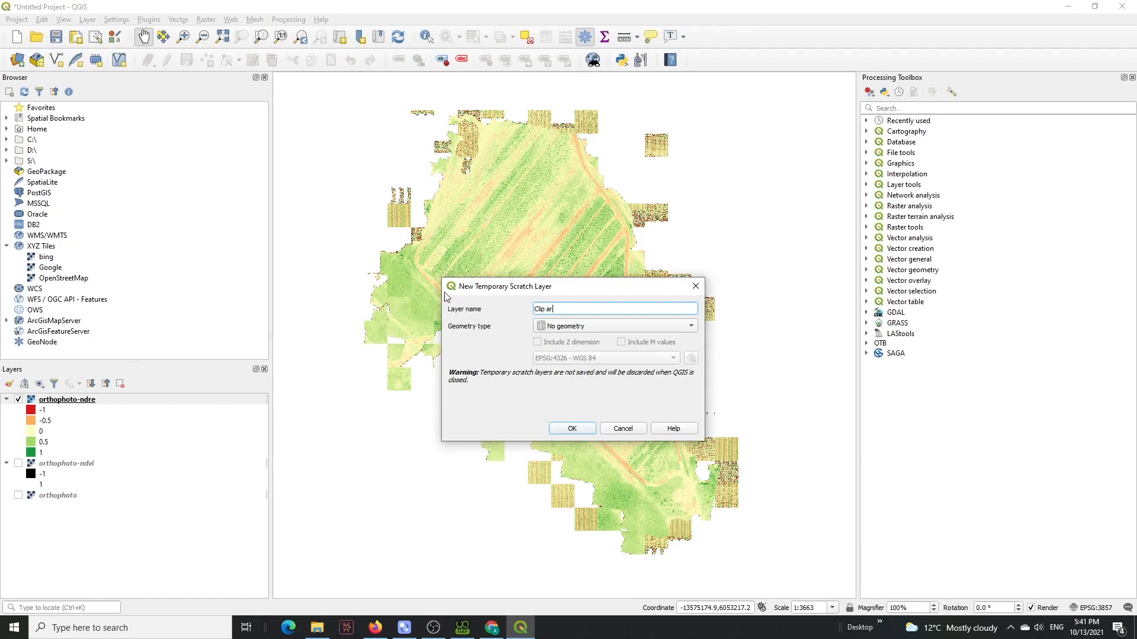
click(616, 326)
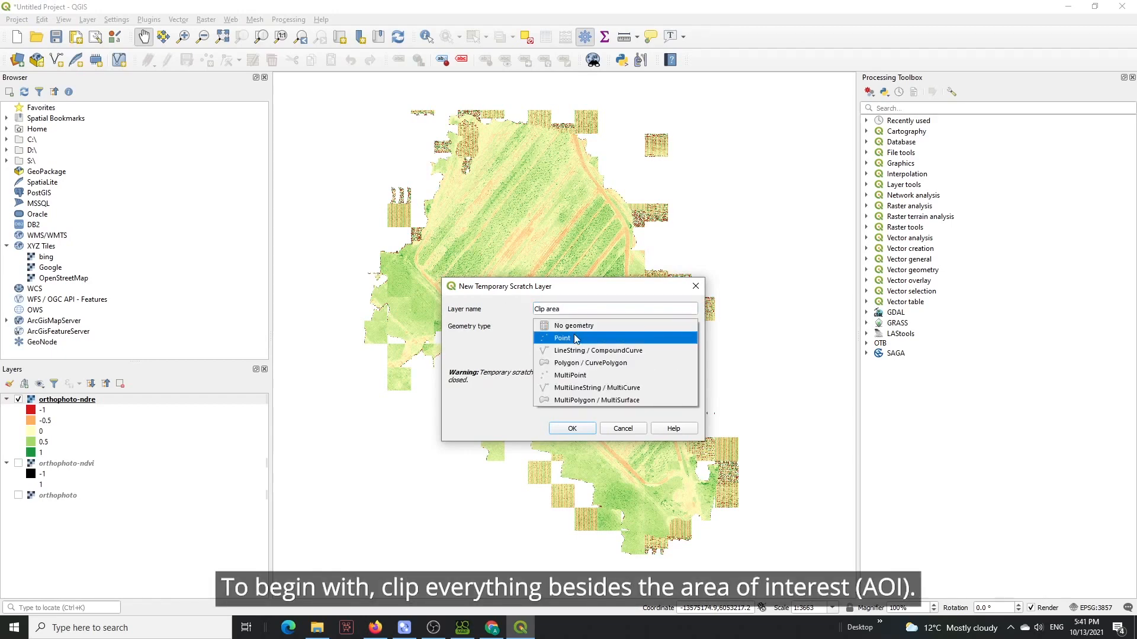
click(590, 362)
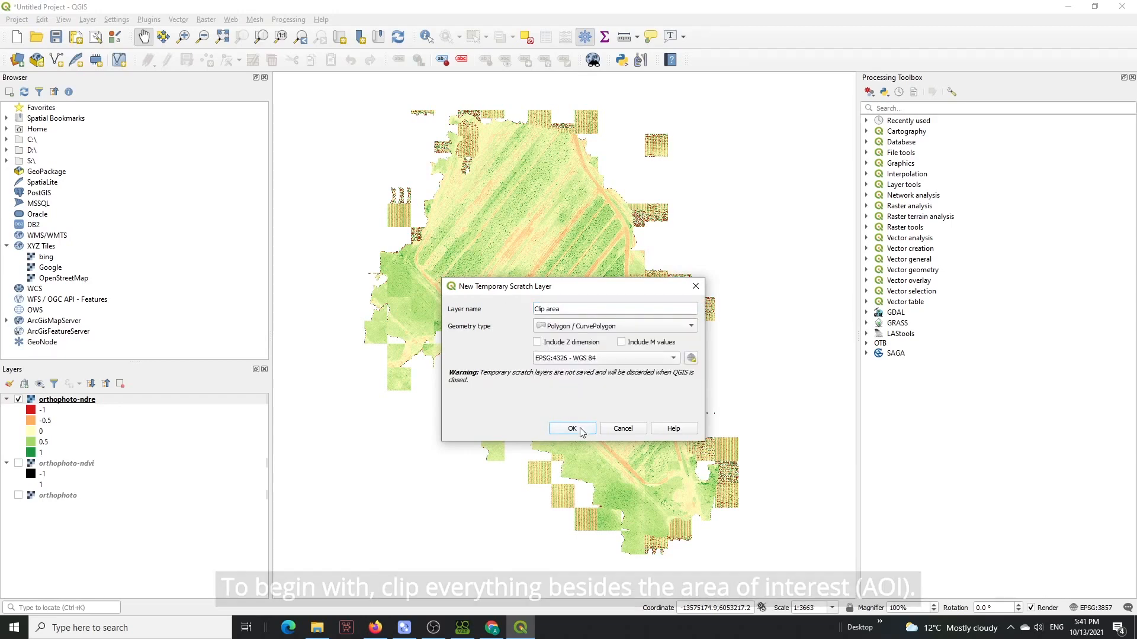
click(572, 428)
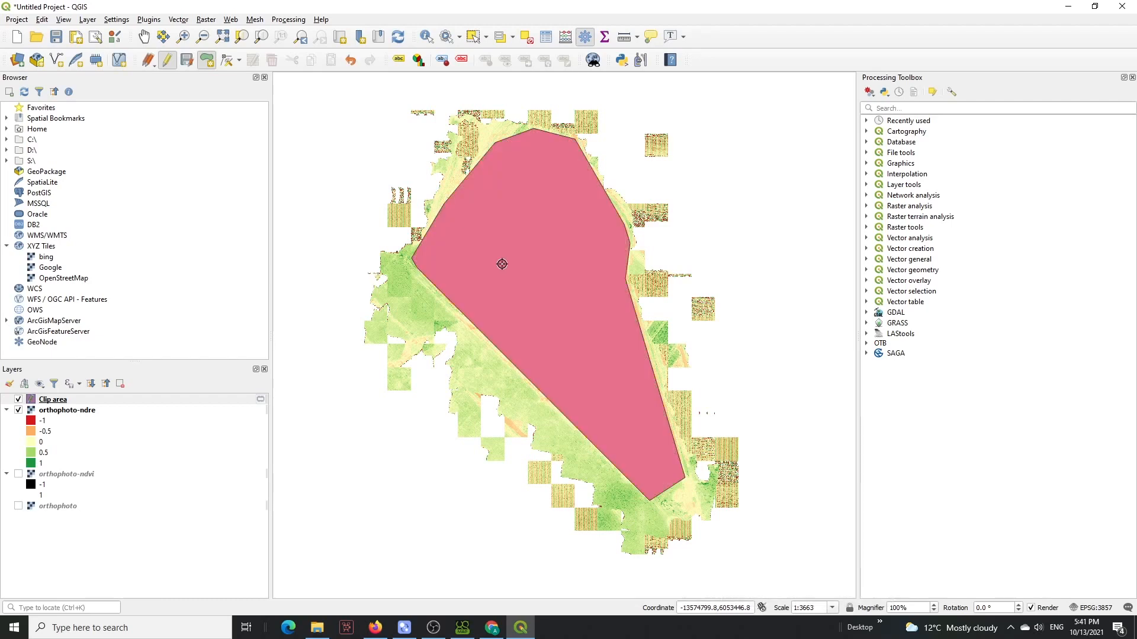
click(205, 19)
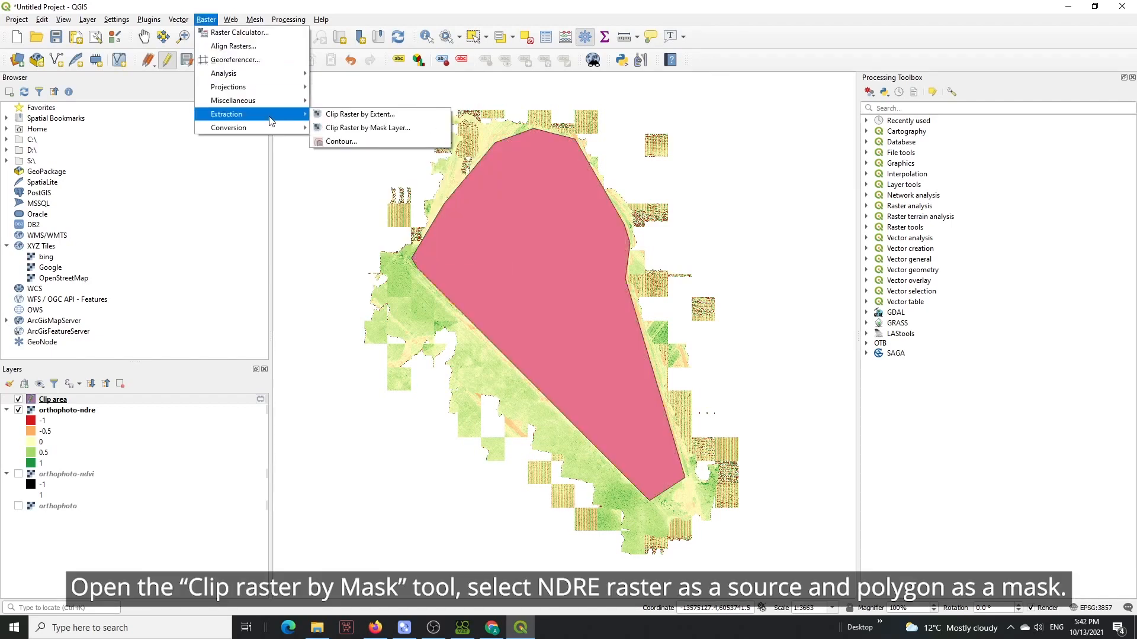
Step: Clip orthophoto-ndre by the Clip area mask layer and rename the result Clipper NDRE
click(367, 128)
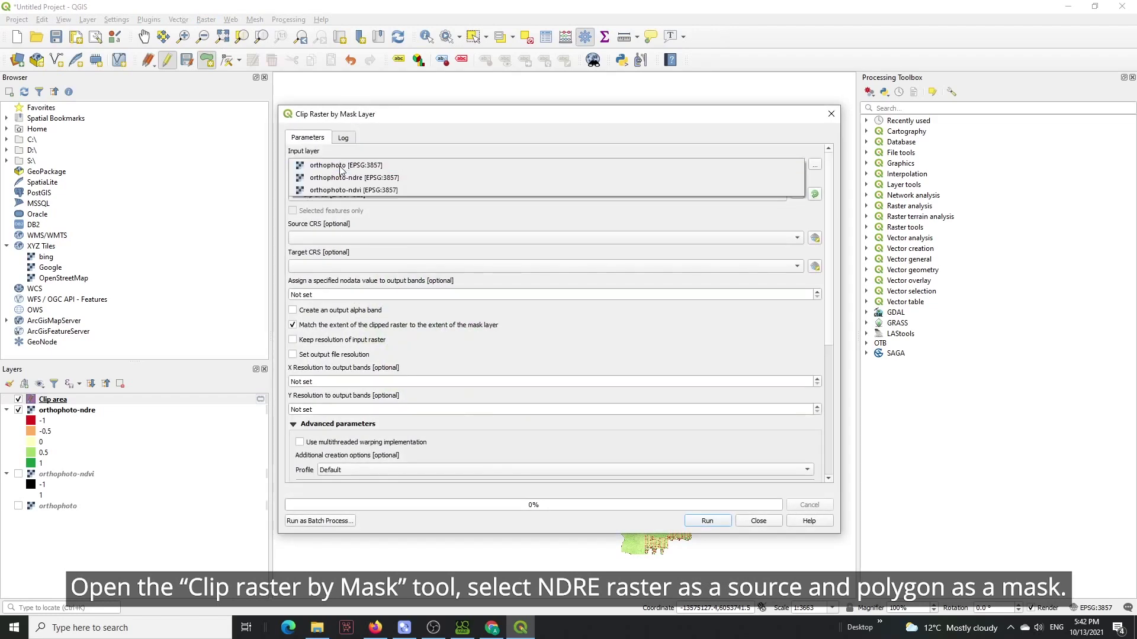
click(354, 177)
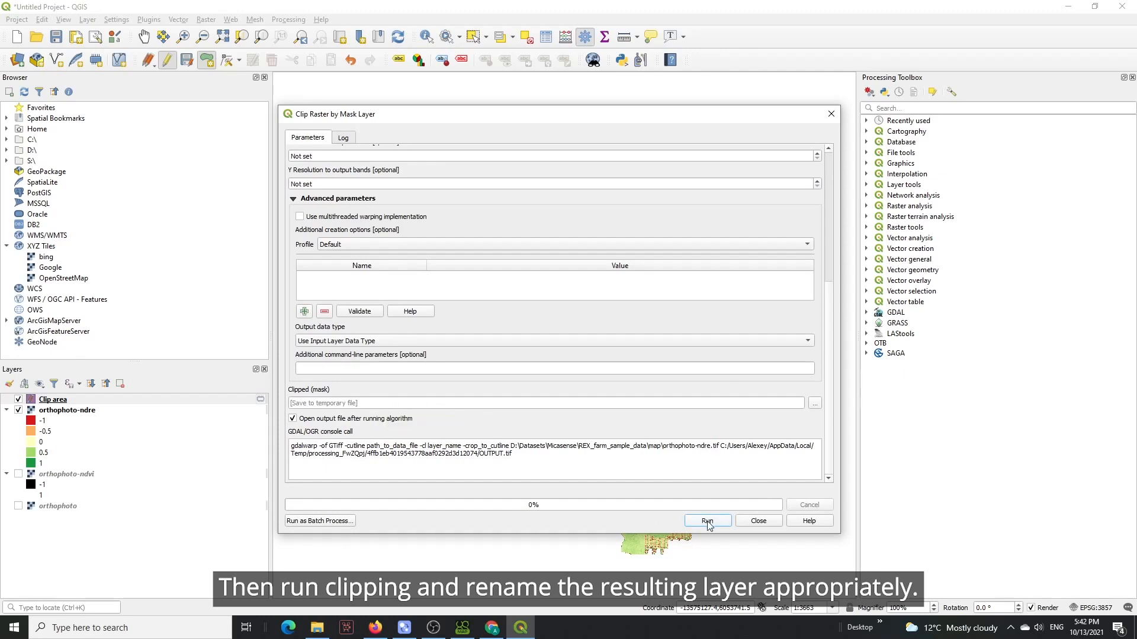
click(707, 521)
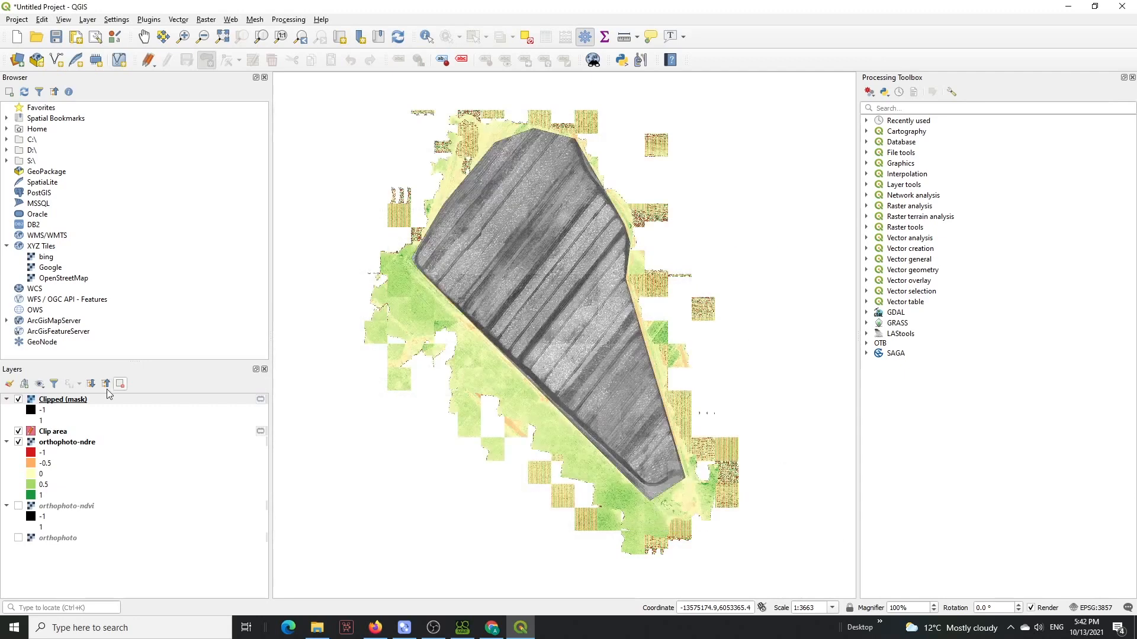
double_click(62, 399)
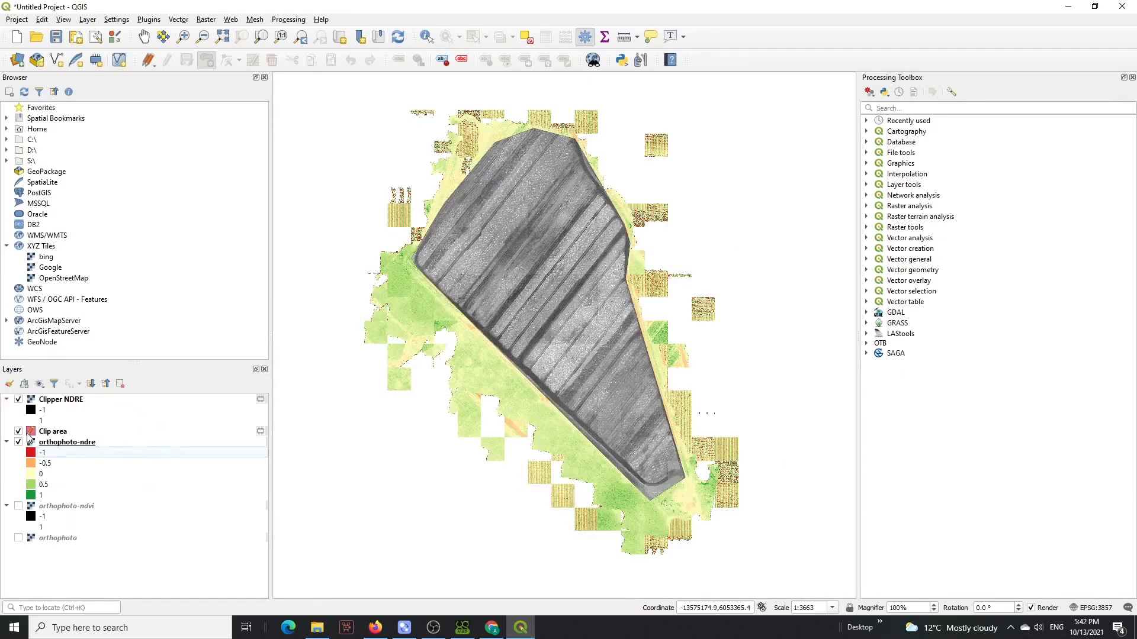
Step: Style Clipper NDRE as Singleband pseudocolor with Discrete interpolation for red-to-green zone classes
right_click(60, 399)
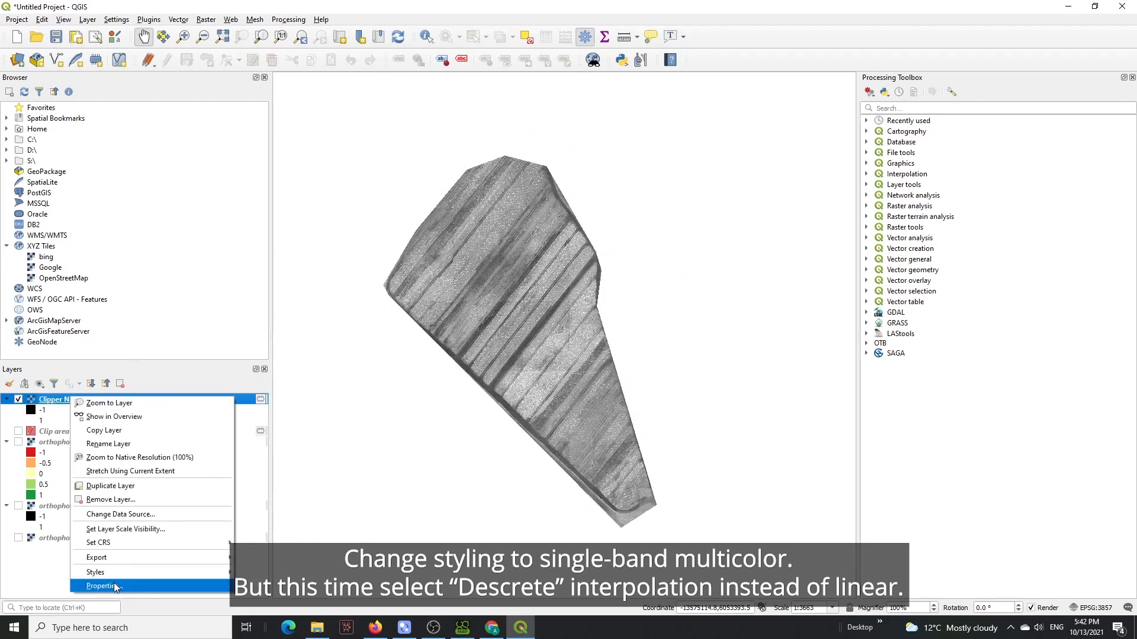
click(98, 586)
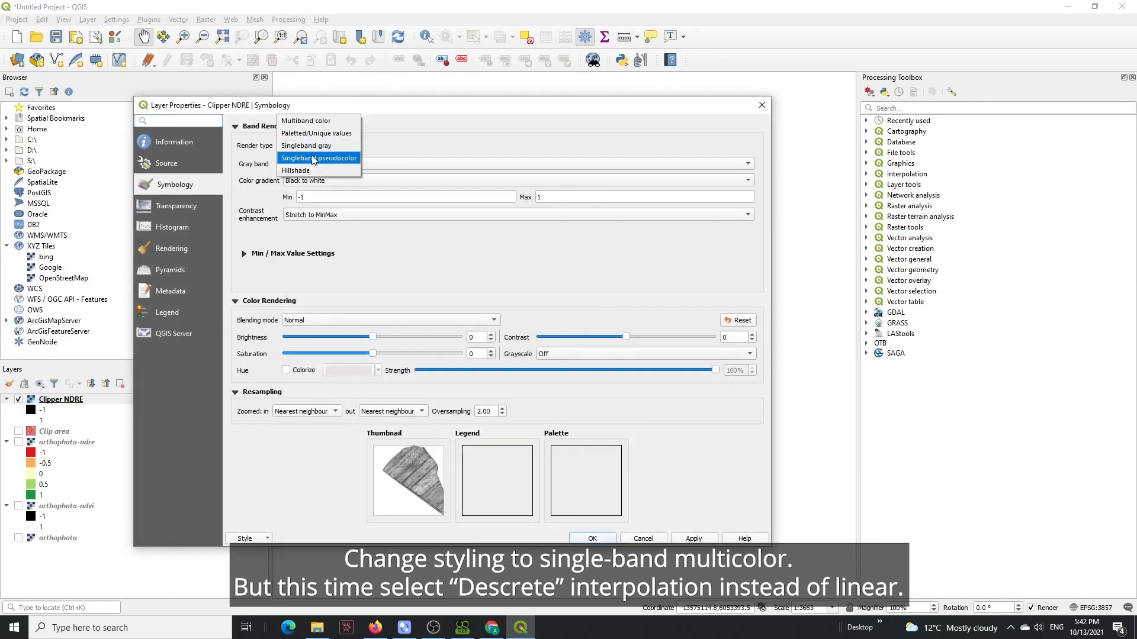
click(319, 158)
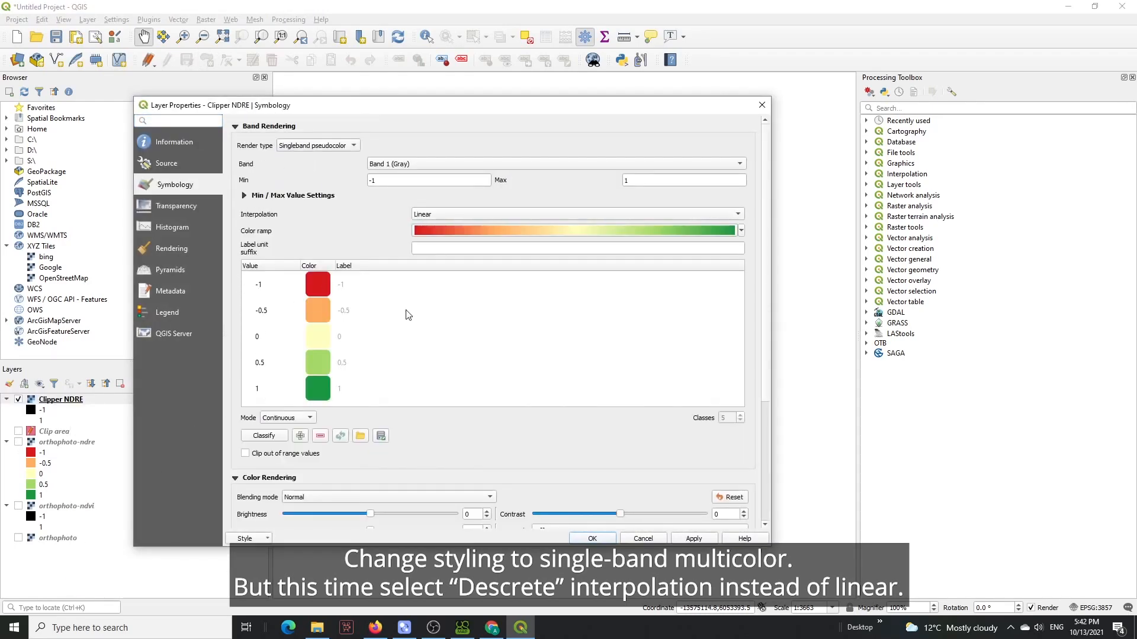
click(576, 213)
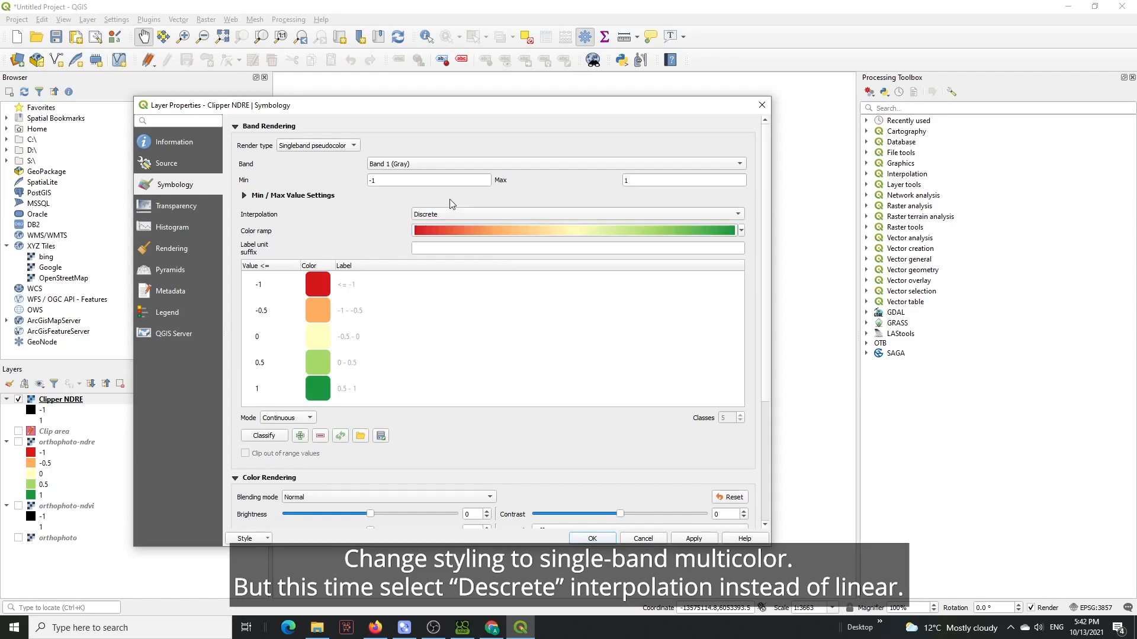
click(694, 538)
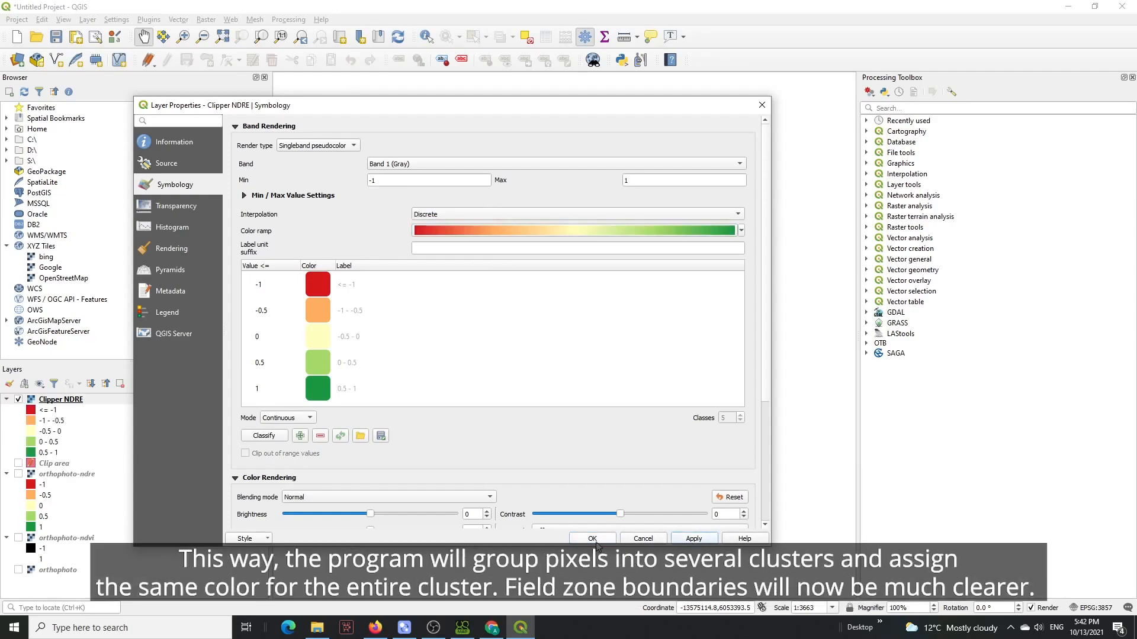
click(591, 538)
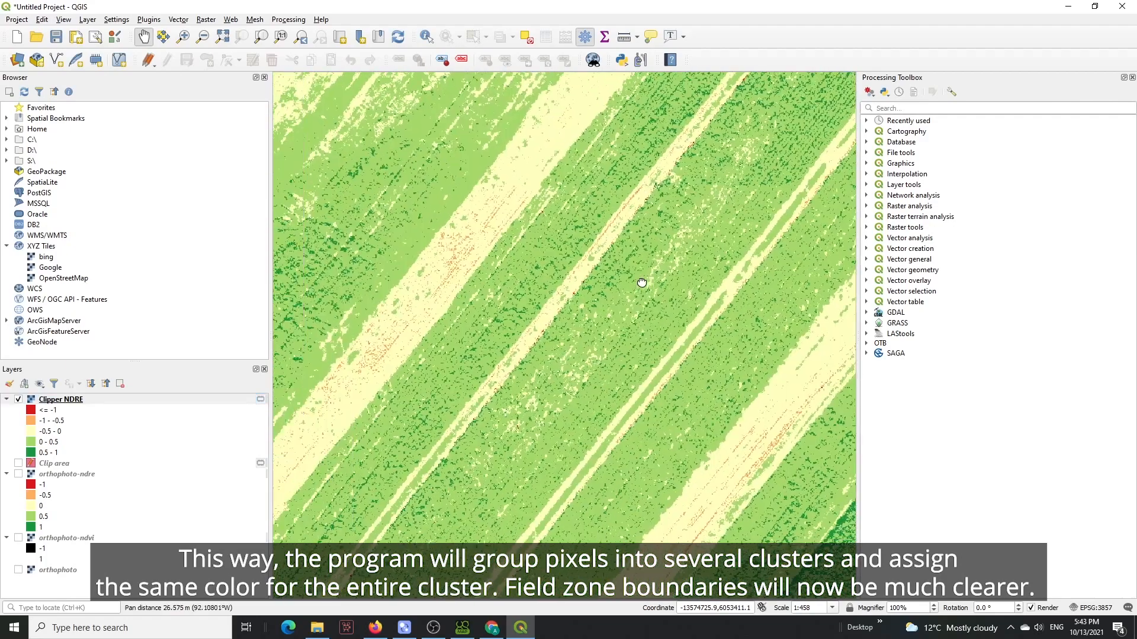